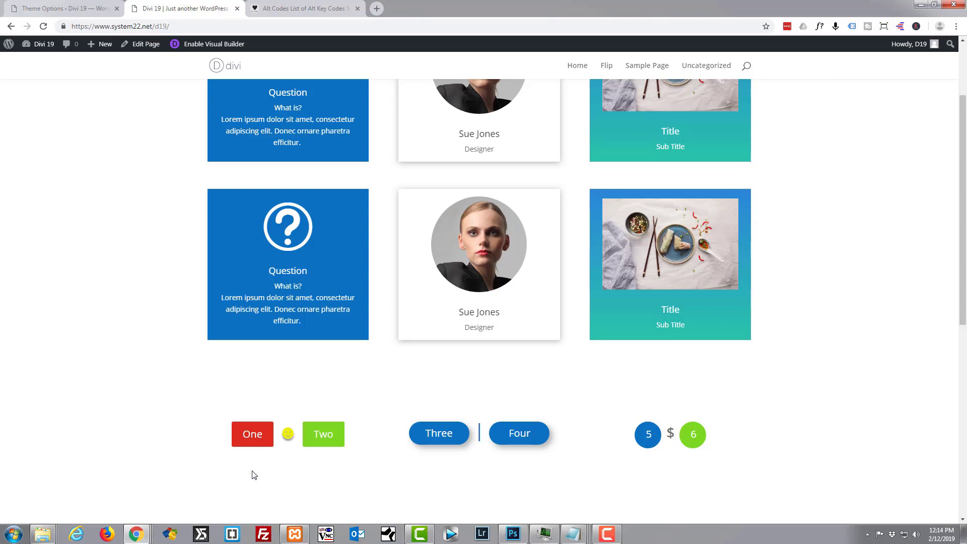
mouse_move(308, 481)
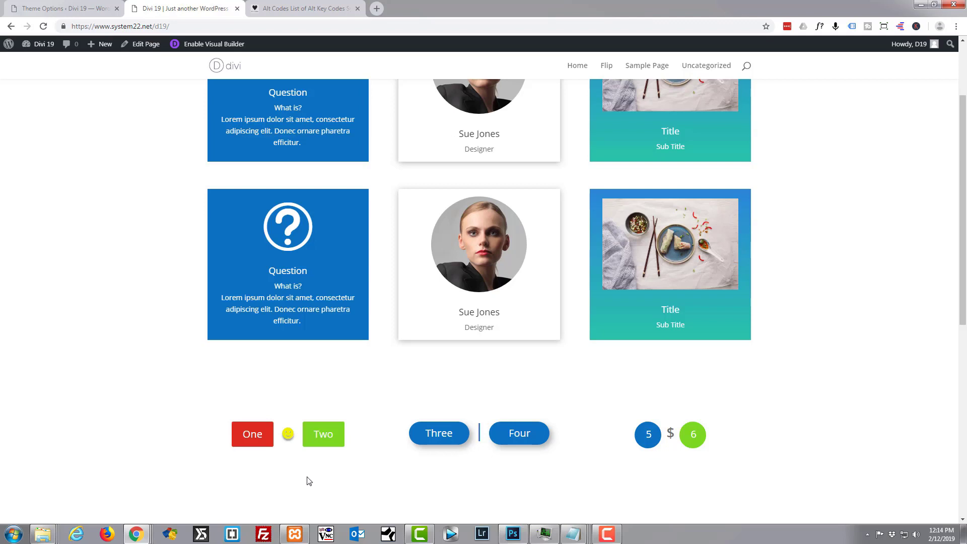
mouse_move(370, 410)
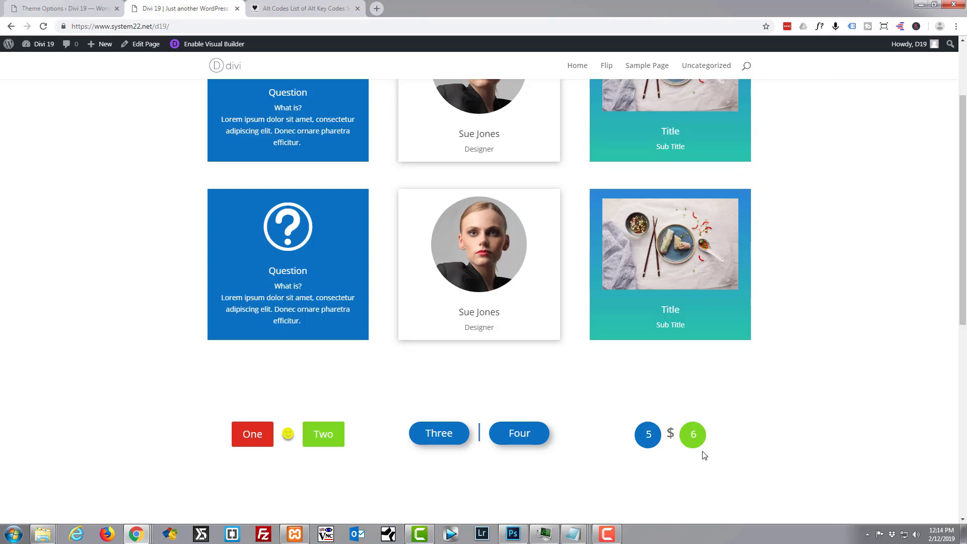
mouse_move(708, 448)
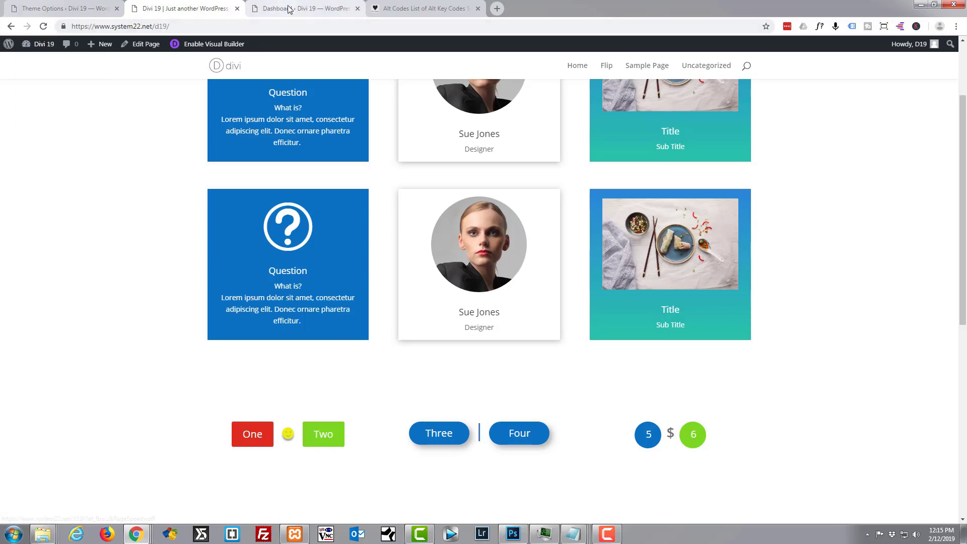
Search Plugins > Add New in the WordPress dashboard for 'supreme'
left_click(302, 8)
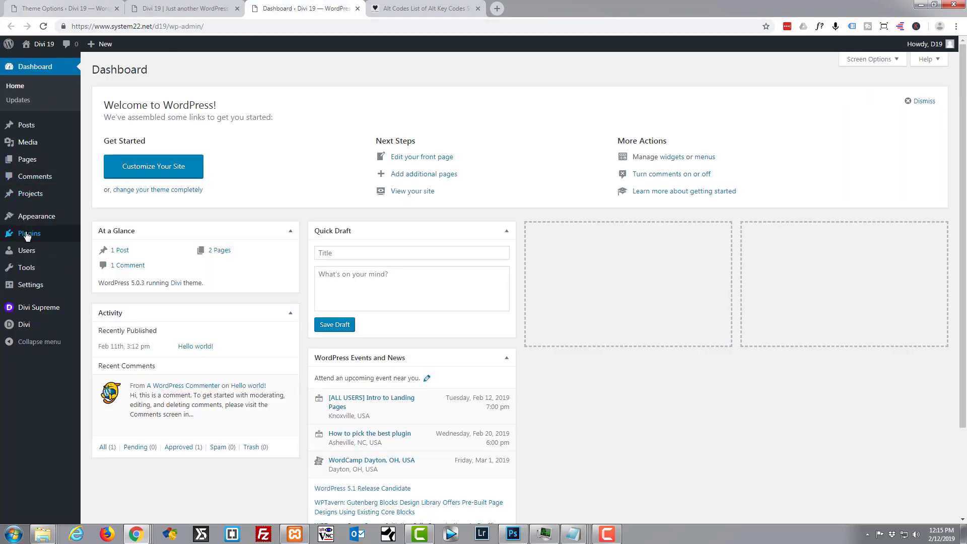
left_click(28, 234)
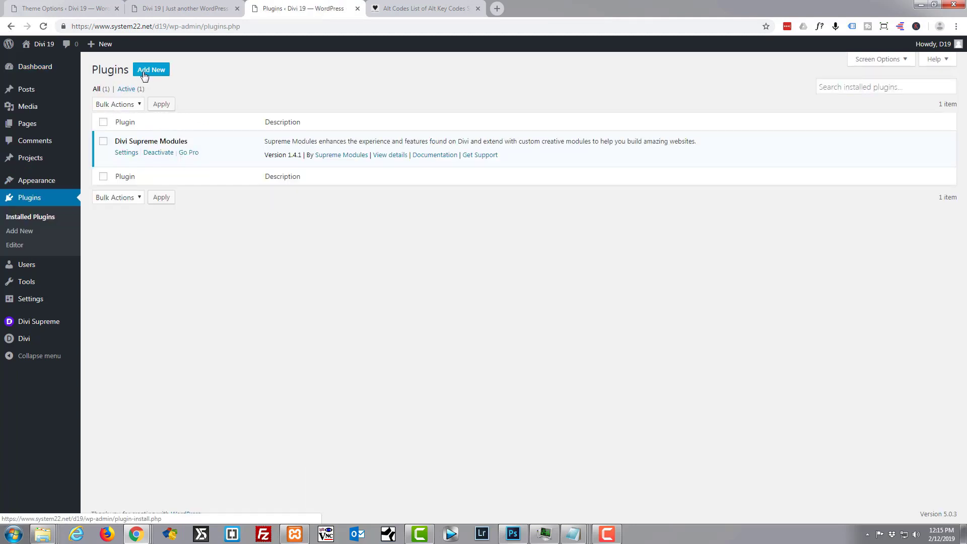
left_click(151, 68)
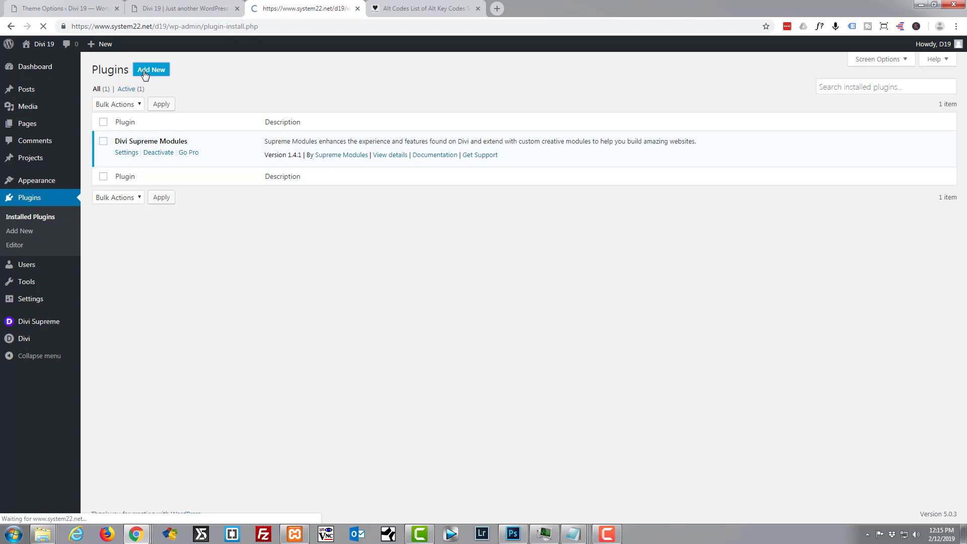
left_click(150, 69)
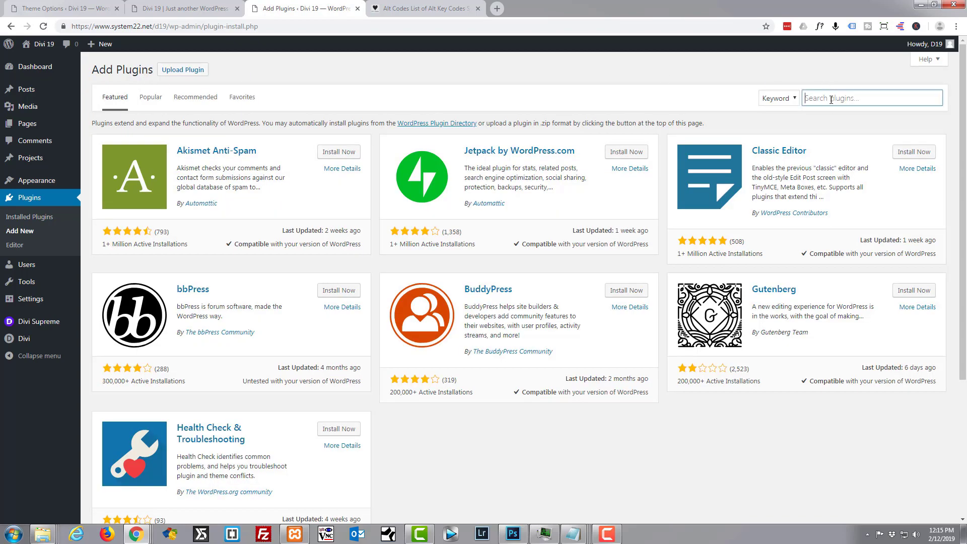
type("su")
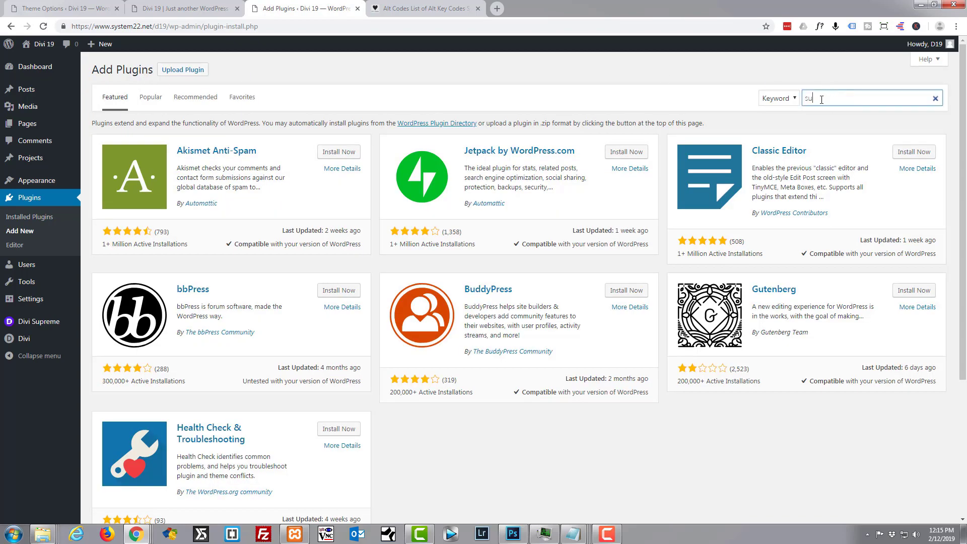
type("supreme")
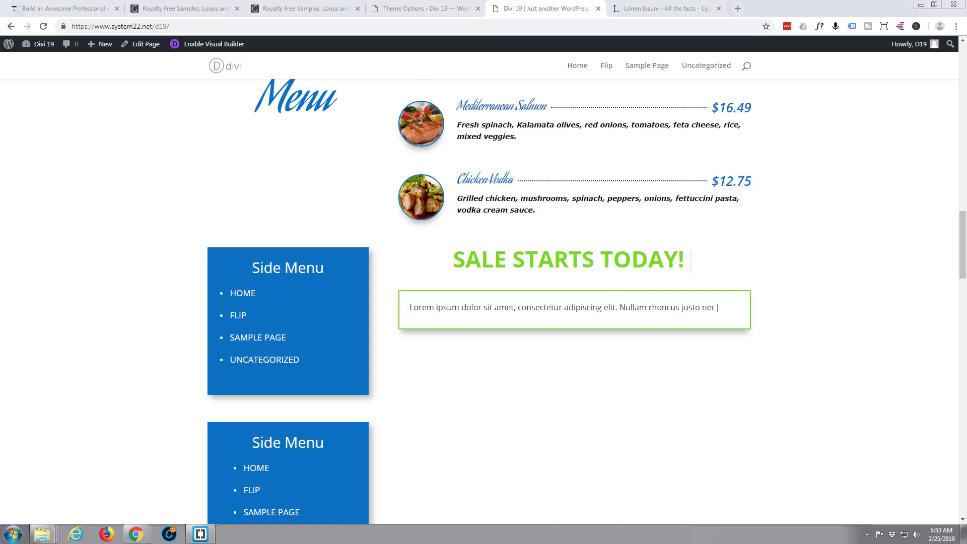
type("purus pharetra, sit")
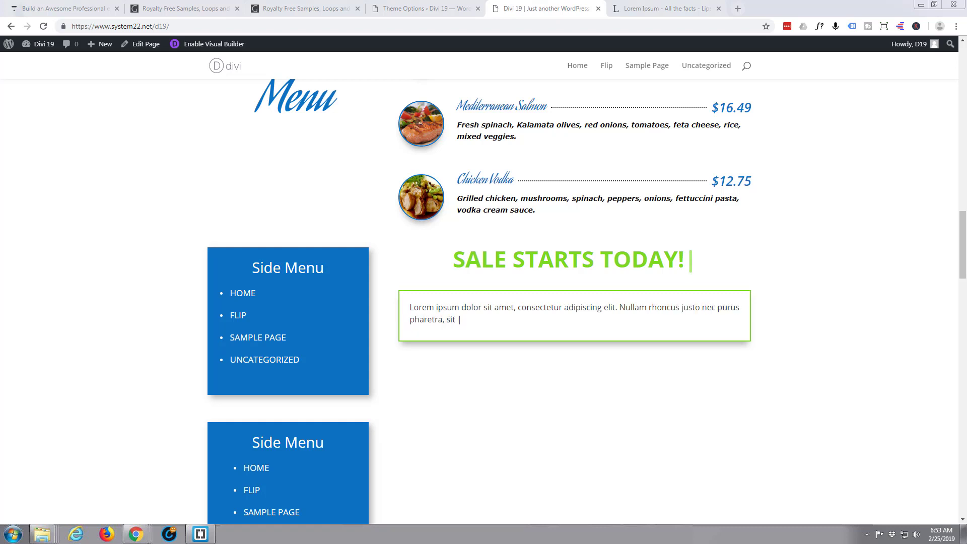
type("amet sagittis lorem accumsan. Proin finibus")
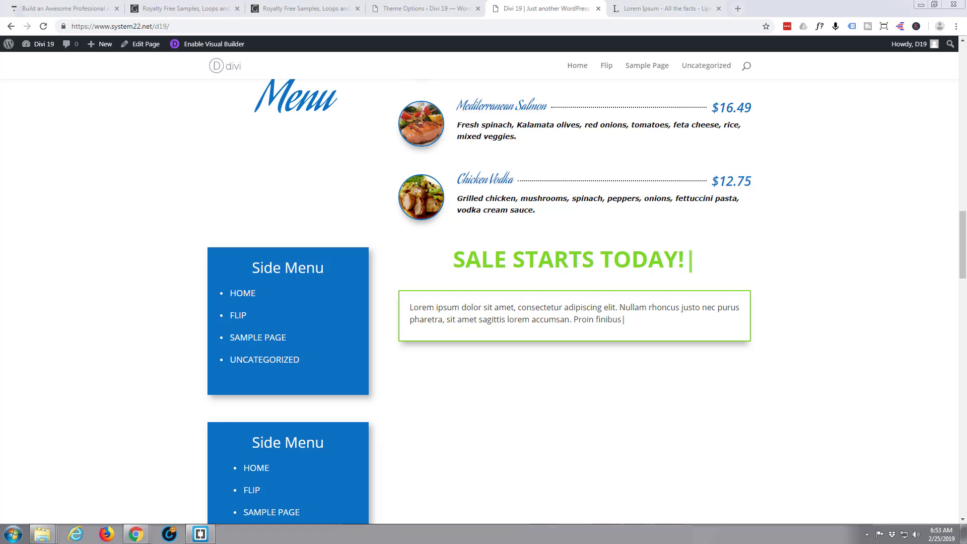
type("risus ut consectetur congue. Vestibulum porttitor velit et dui efficitur imperdiet.")
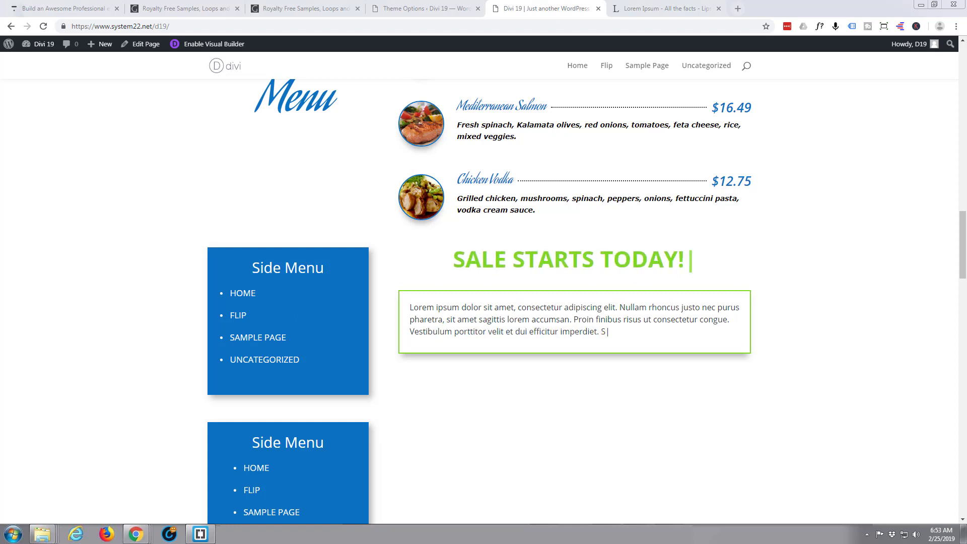
type("Sed ullamcorper nunc eget nisl tincidunt pulvinar. Duis eleifend")
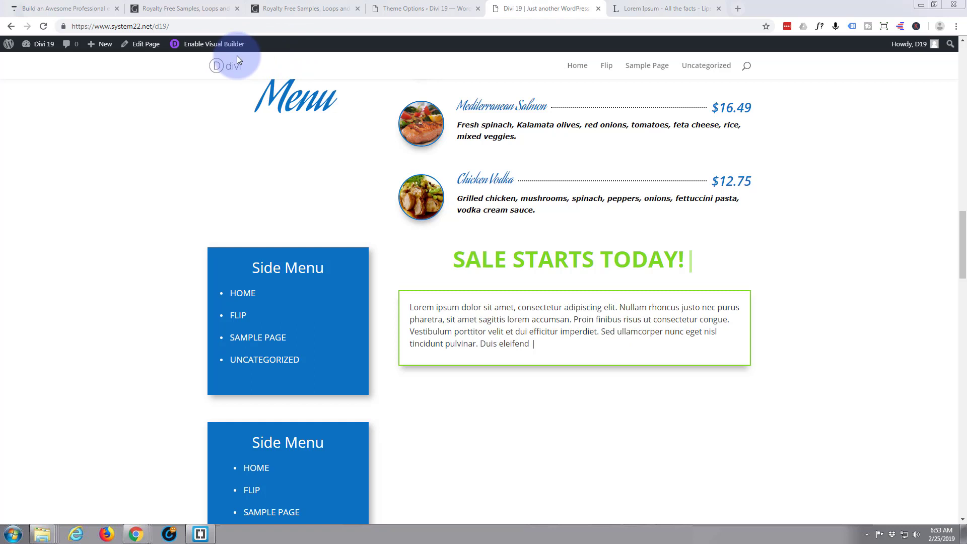
type("faucibus enim at conv")
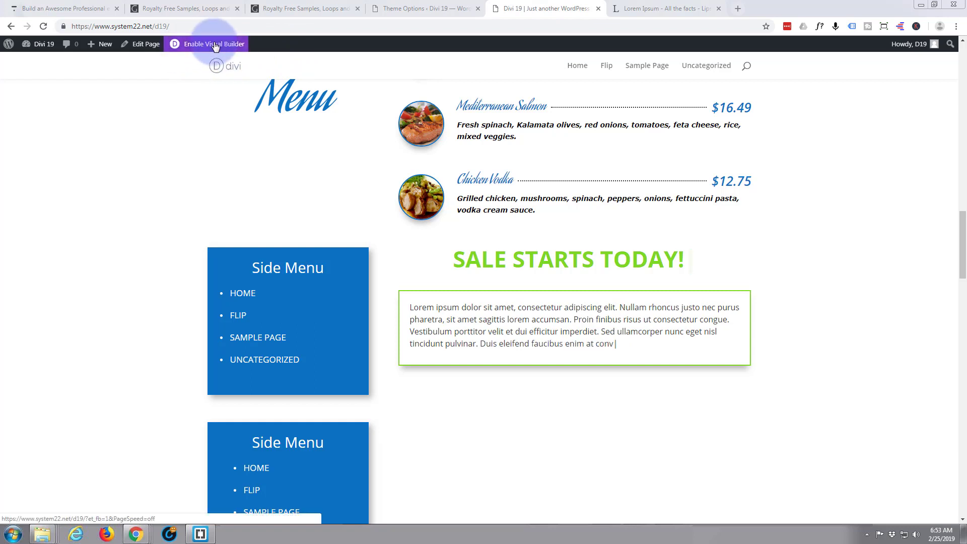
Enable the Visual Builder and scroll to the empty column beside the second Side Menu
left_click(212, 44)
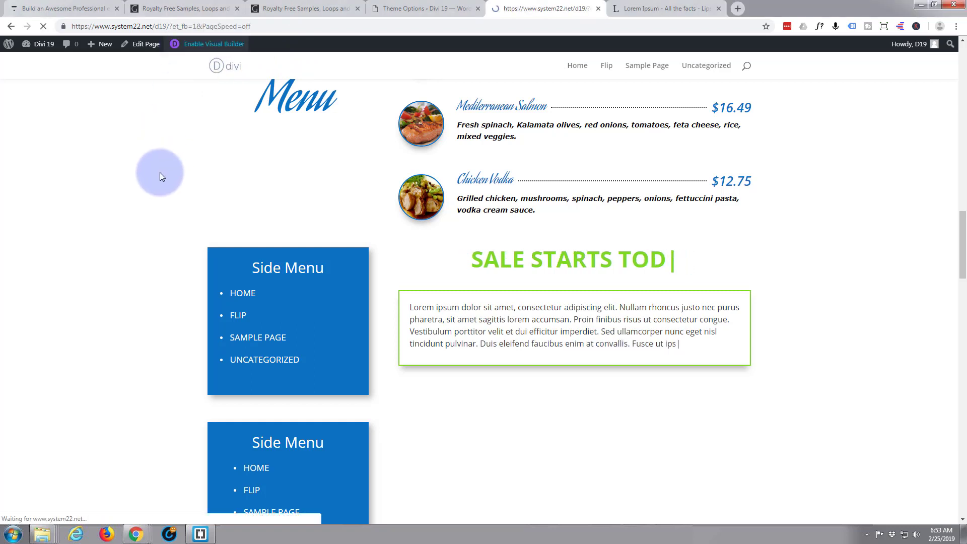
left_click(212, 43)
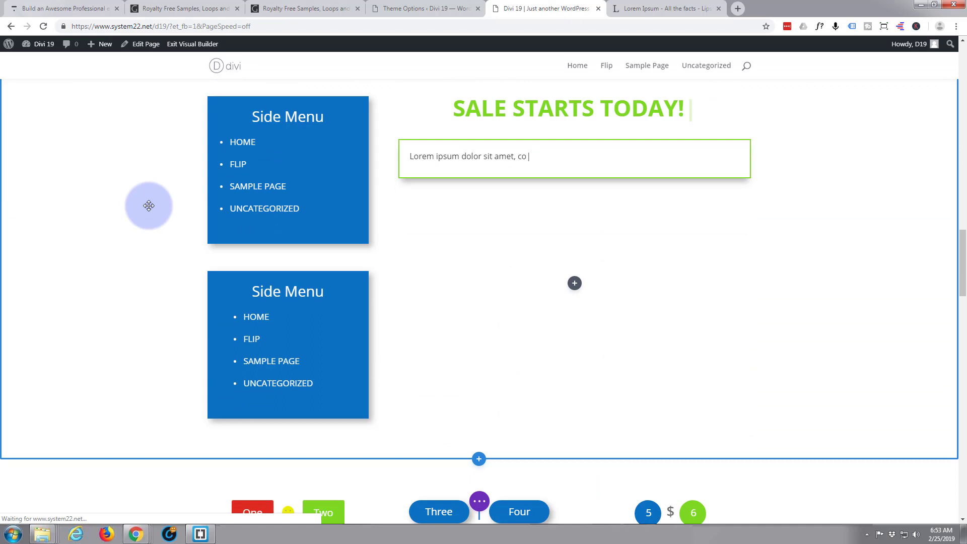
scroll("down", 3)
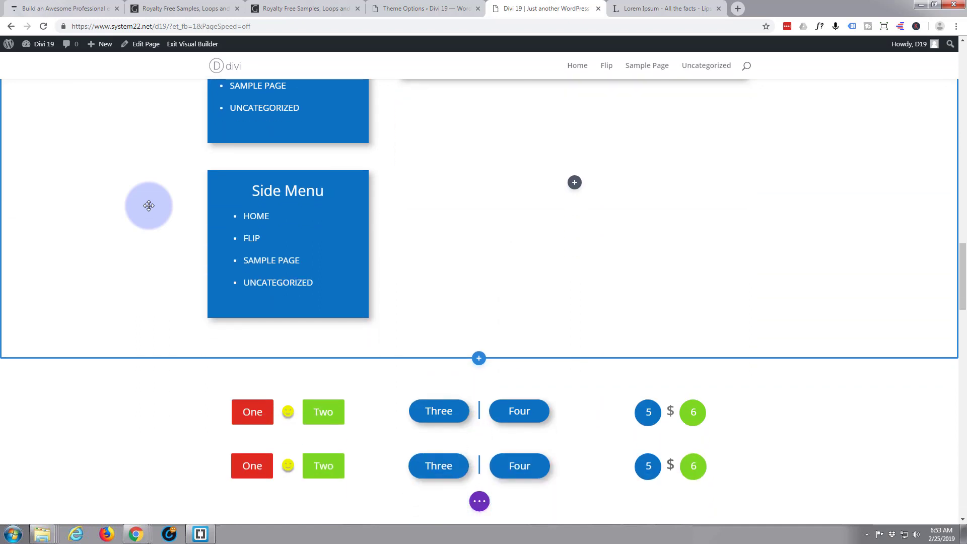
scroll("down", 3)
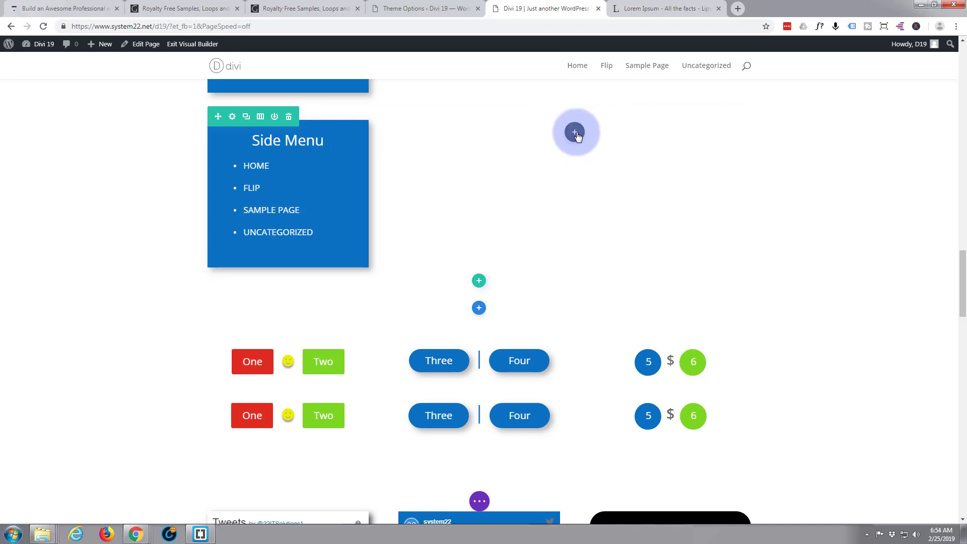
Insert a Supreme Typing module into the empty column next to the second Side Menu
left_click(574, 131)
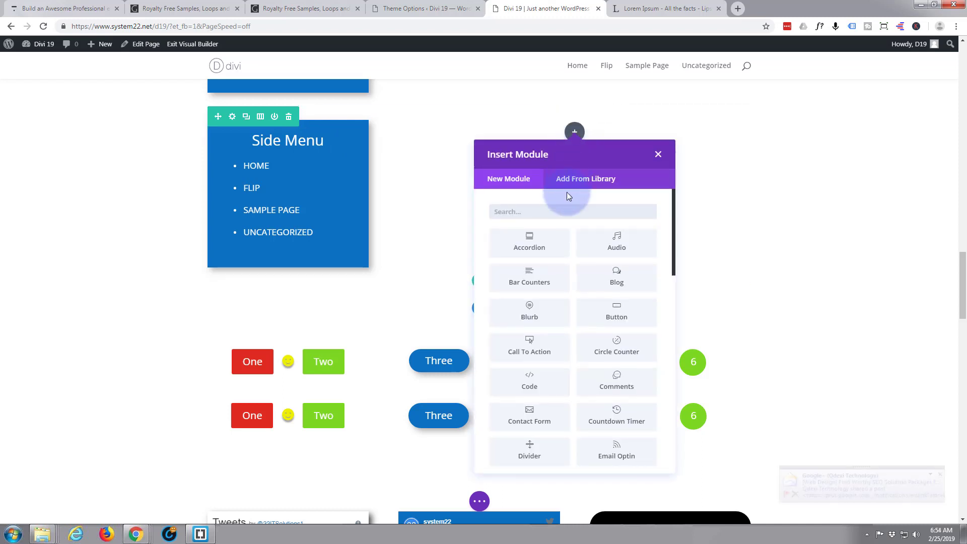
scroll("down", 3)
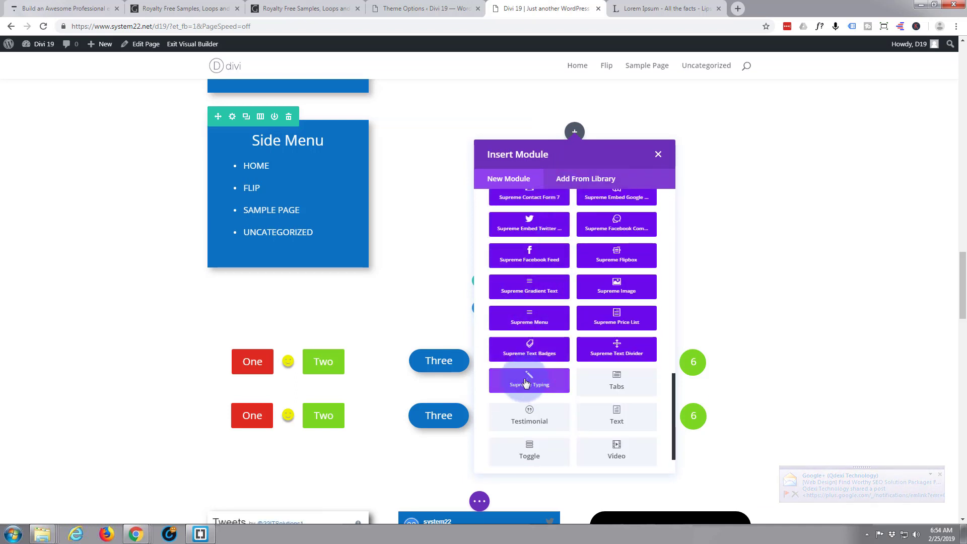
left_click(528, 381)
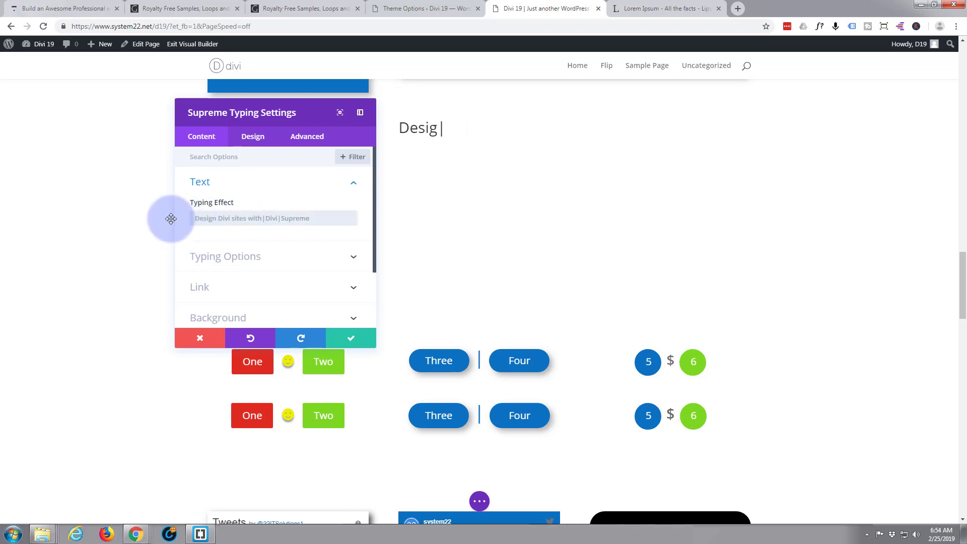
Set the typing text to 'sale starts today!' and Use Loop to No
type("sale starts today!")
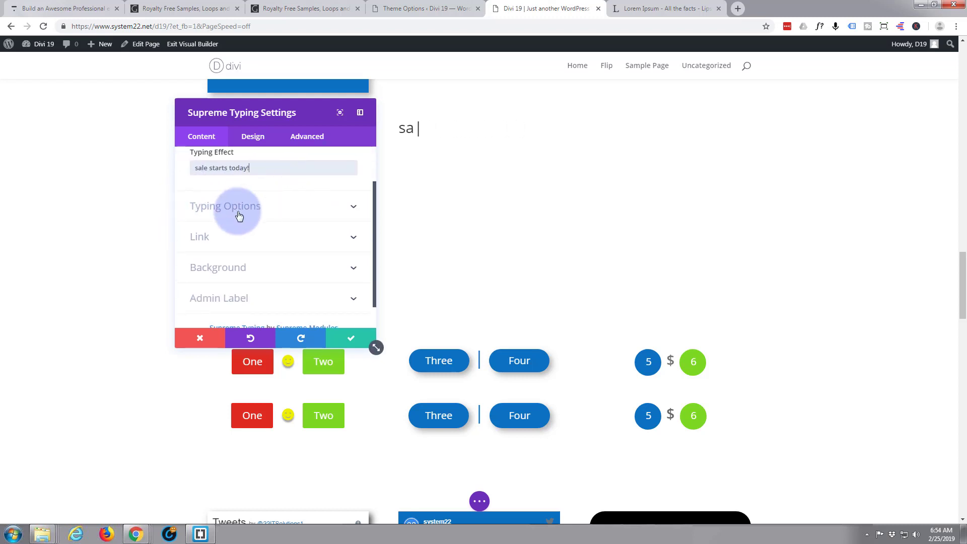
left_click(225, 206)
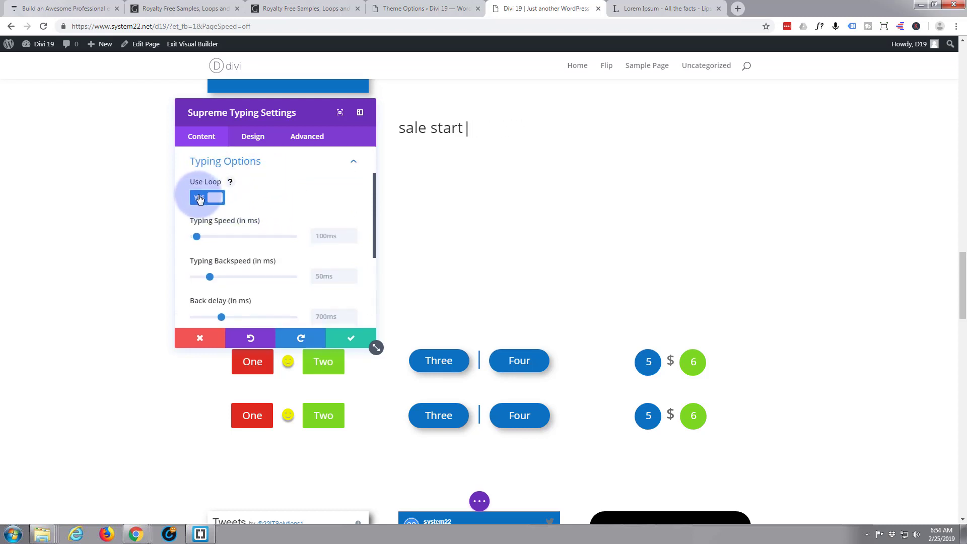
left_click(206, 198)
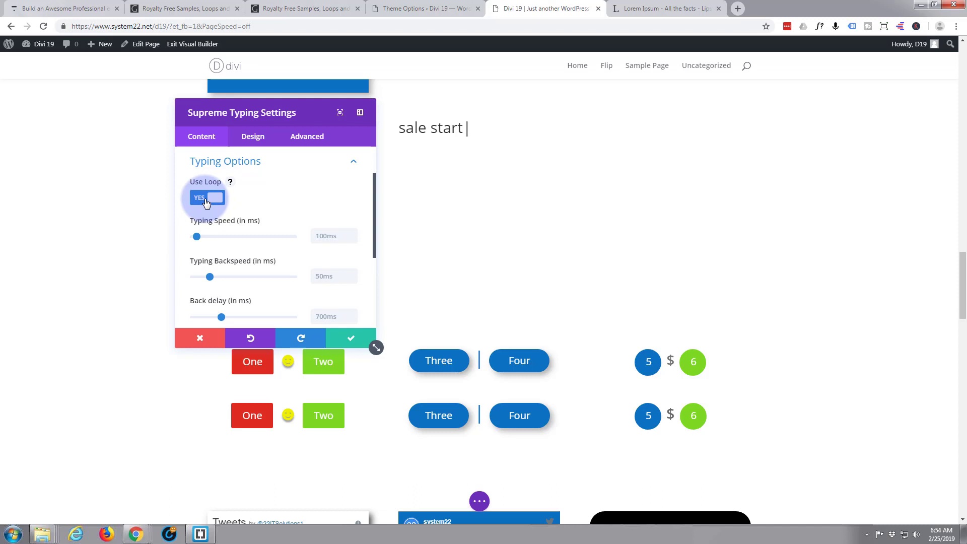
left_click(206, 197)
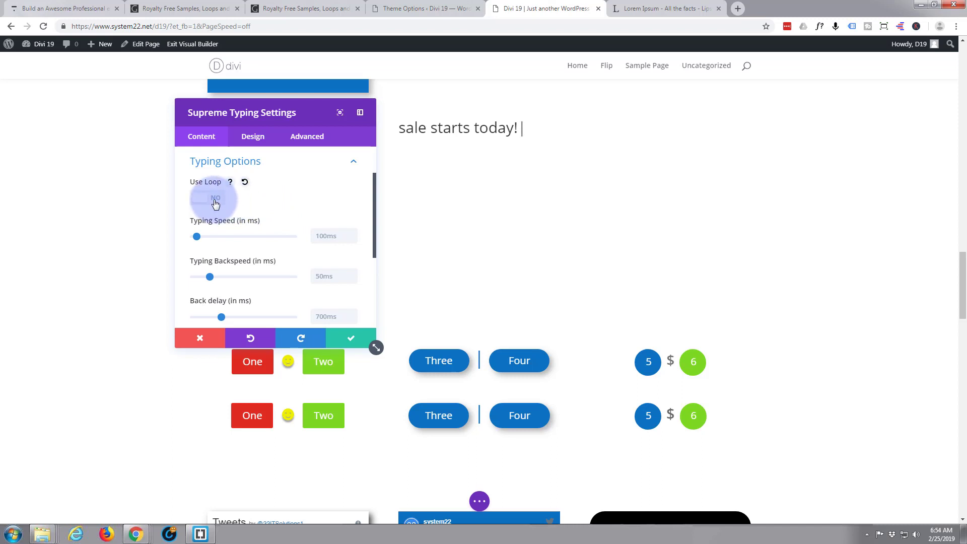
Turn Use Loop back on, with 100ms backspeed and a 10000ms back delay
left_click(215, 197)
type("100")
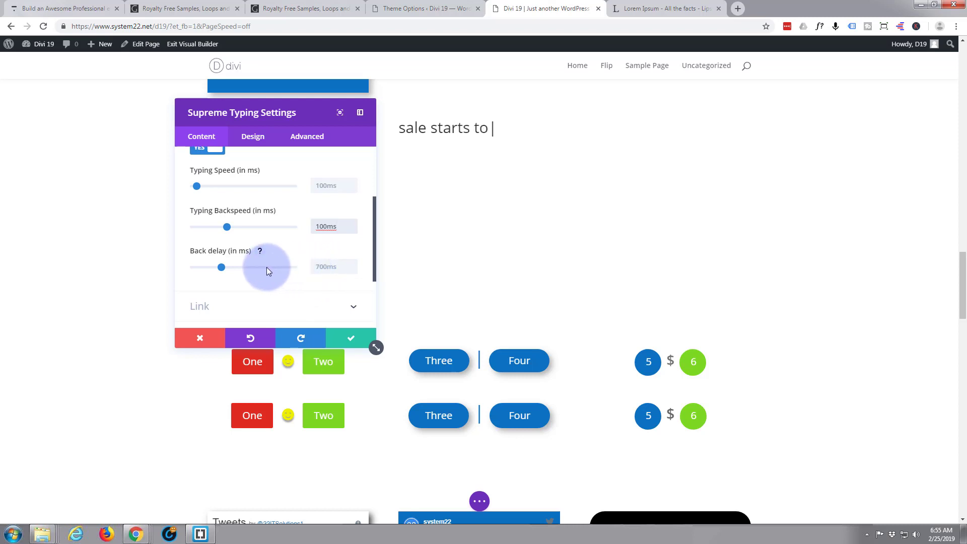
left_click_drag(221, 267, 292, 267)
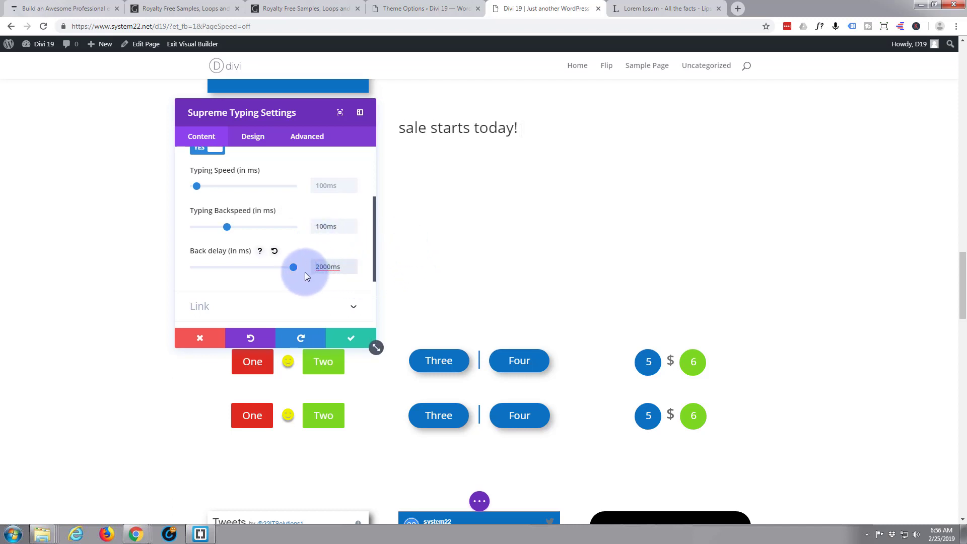
left_click(329, 266)
type("10000")
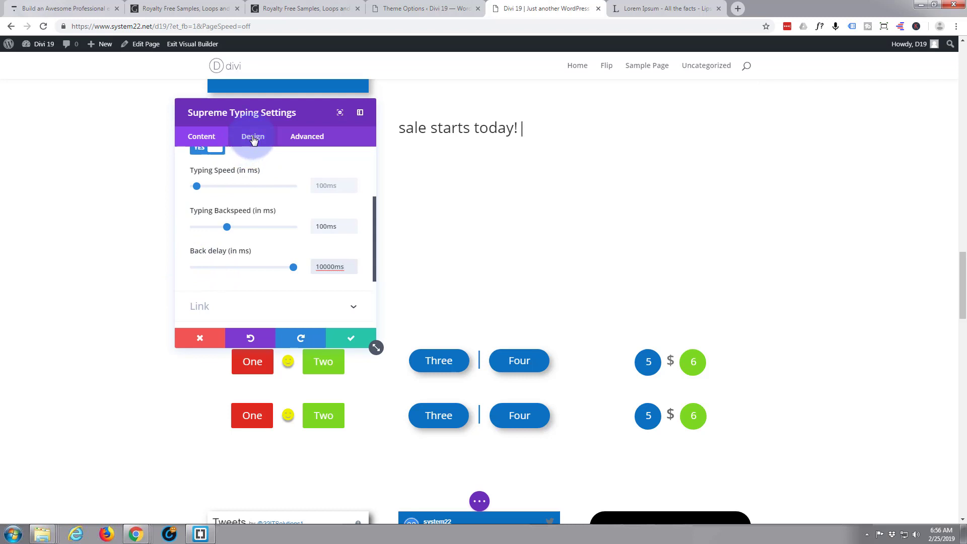
Make the typing cursor green in the module's Design settings
left_click(252, 137)
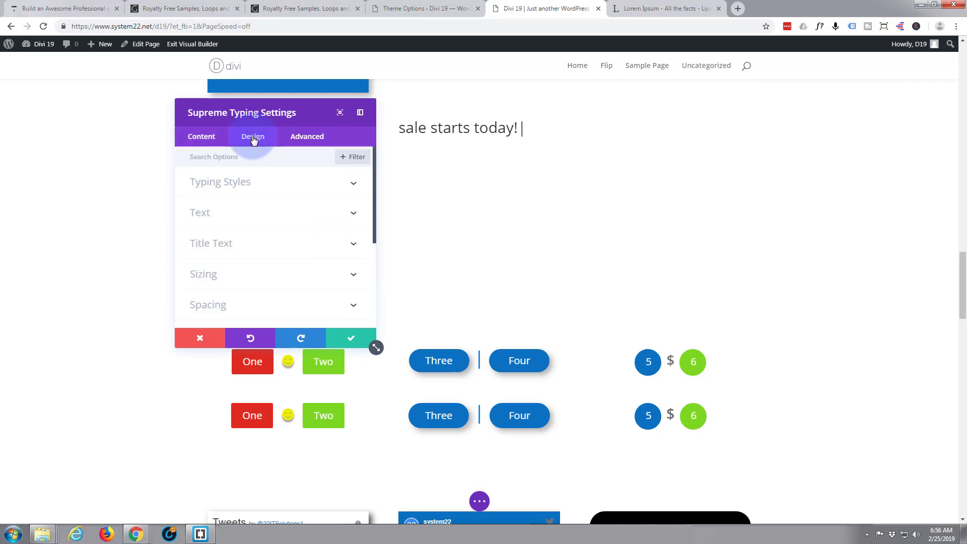
left_click(220, 181)
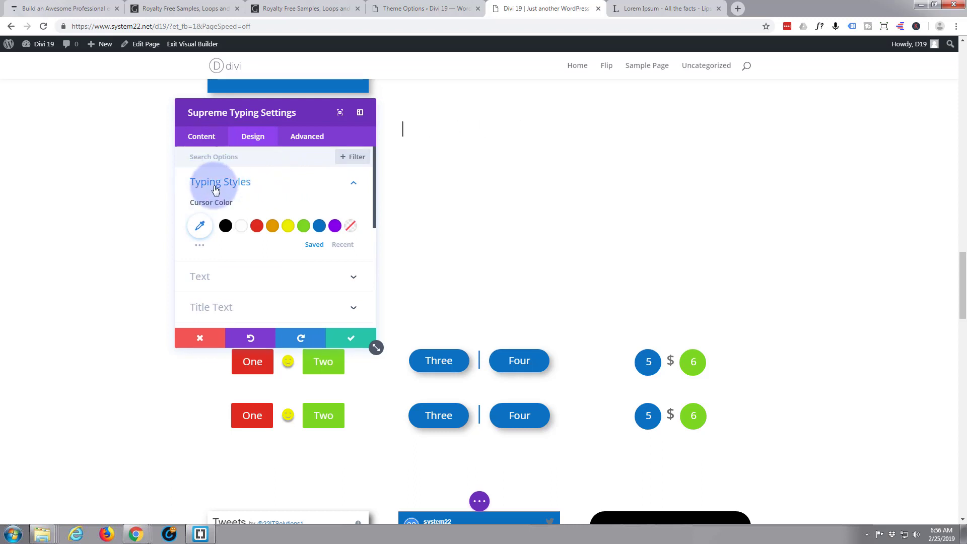
left_click(303, 225)
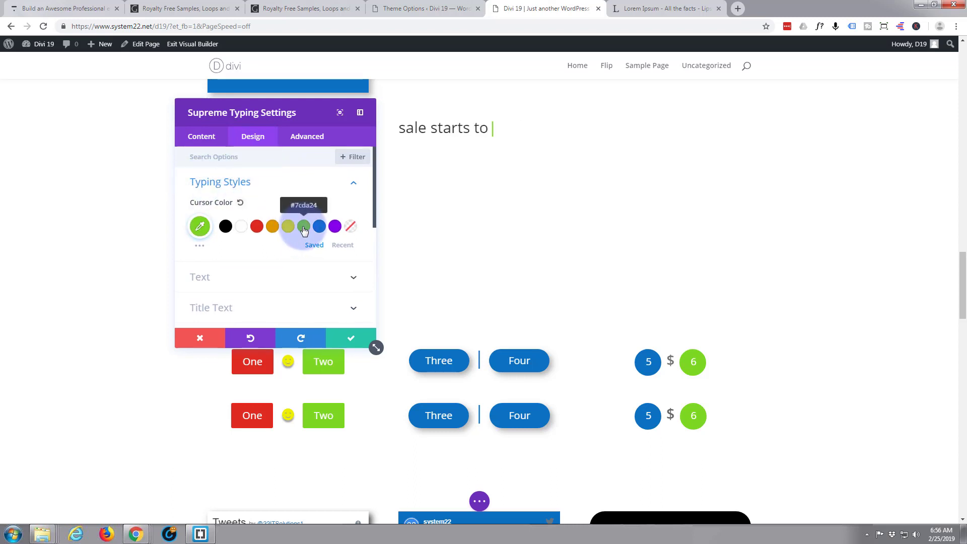
type("day!")
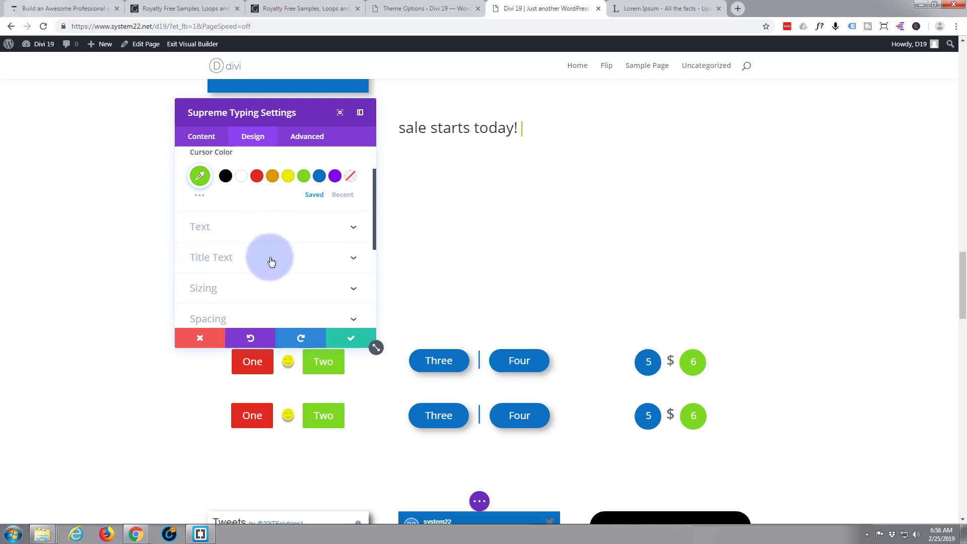
Keep the default headline font and set its weight to Bold
left_click(211, 257)
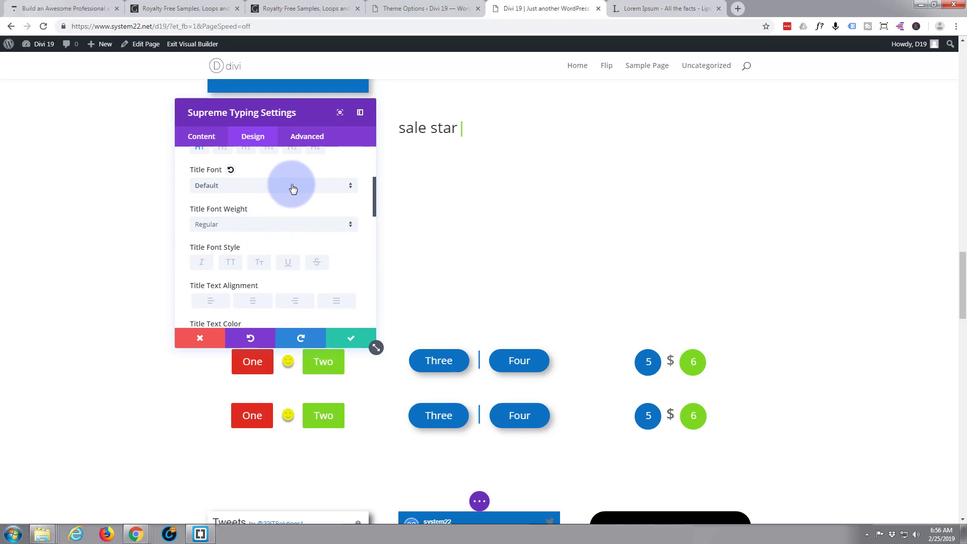
left_click(293, 184)
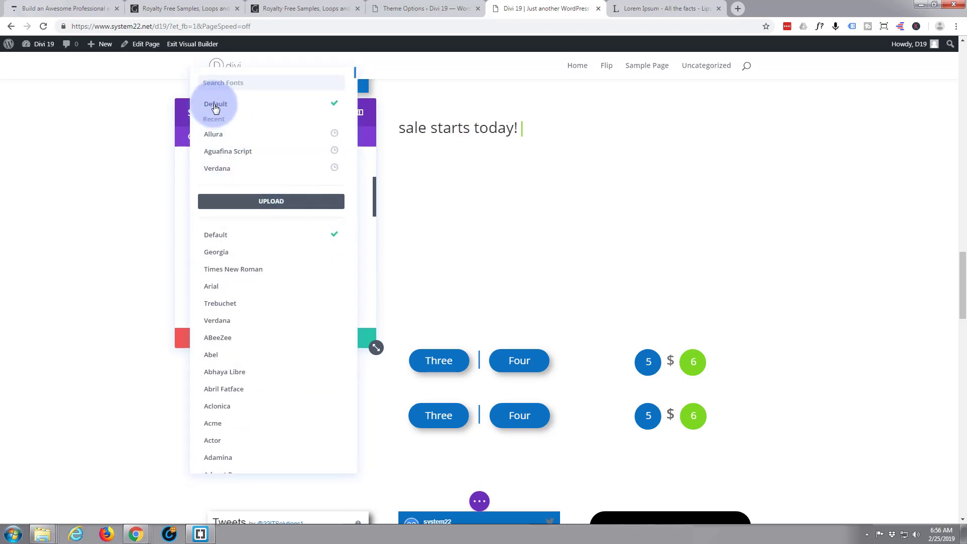
left_click(216, 104)
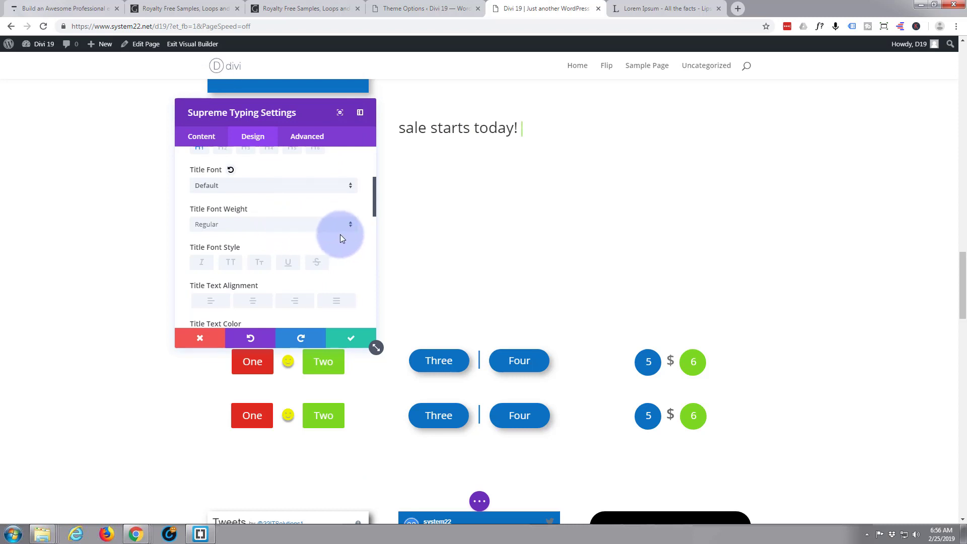
left_click(273, 223)
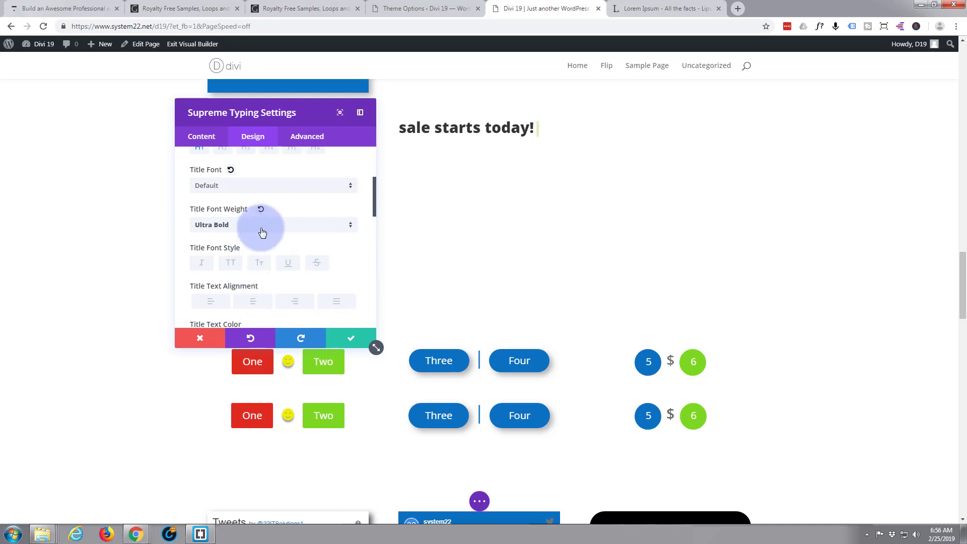
left_click(272, 223)
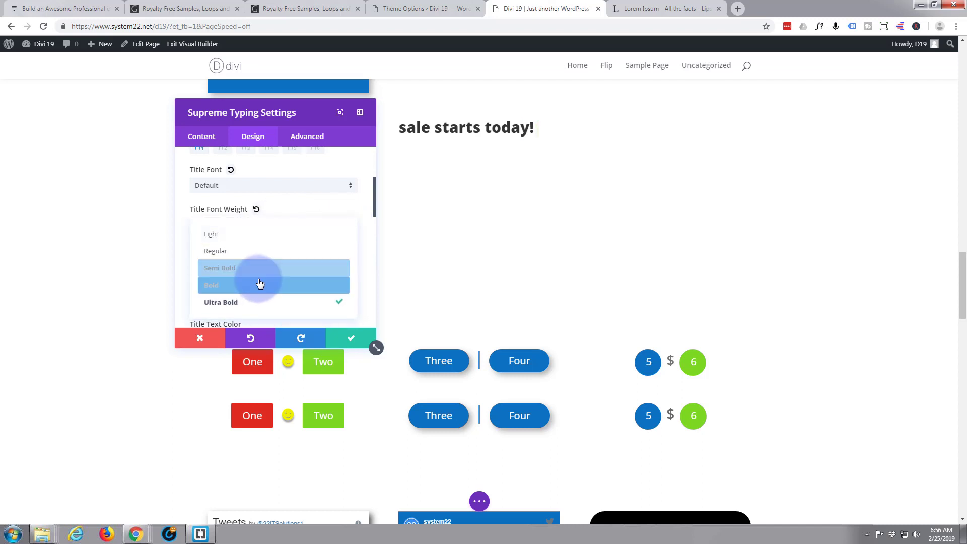
left_click(211, 284)
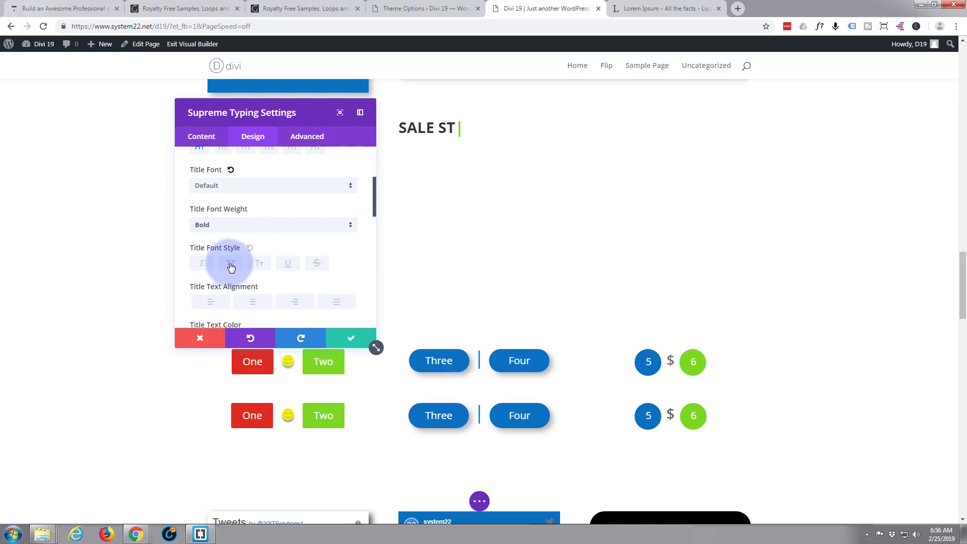
Make the headline uppercase, centred, green #7cda24 and 40px
type("ARTS TODAY!")
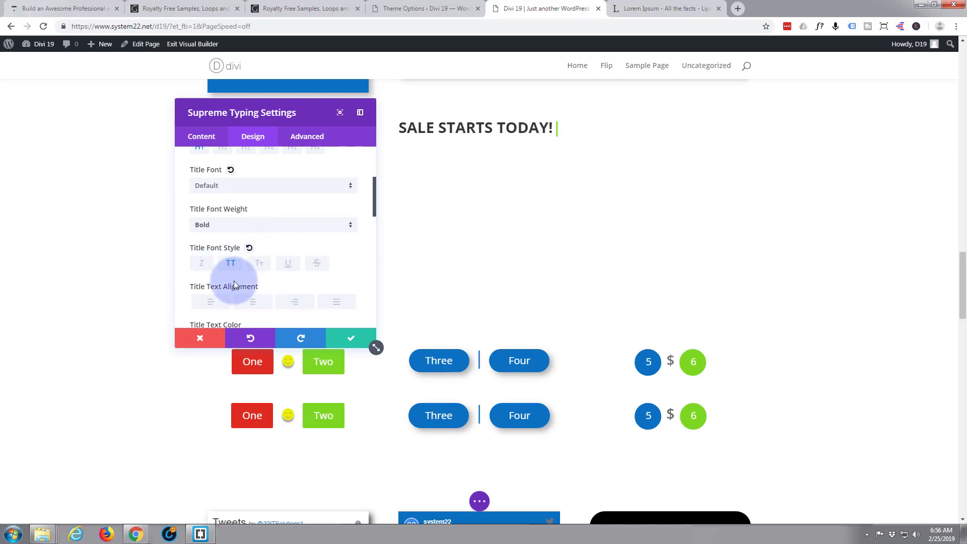
left_click(251, 301)
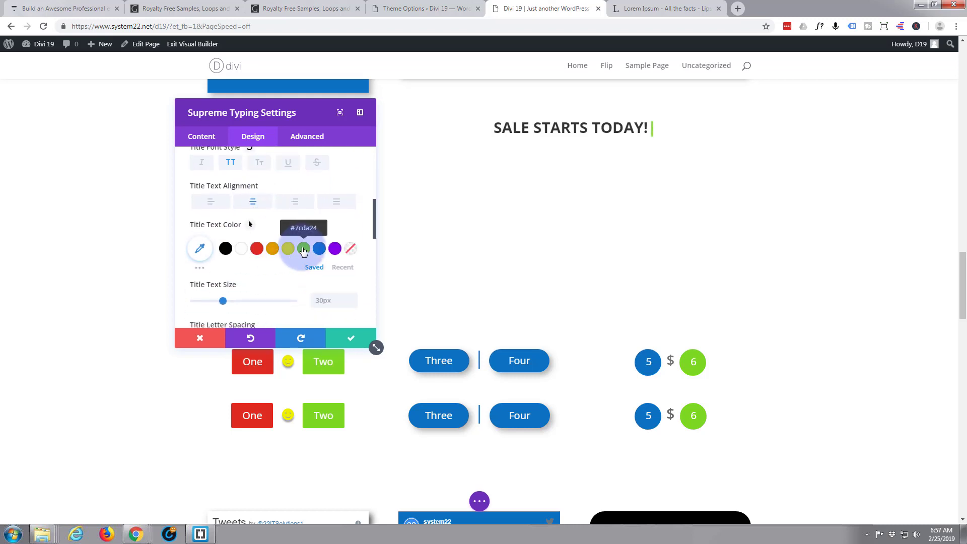
left_click(302, 249)
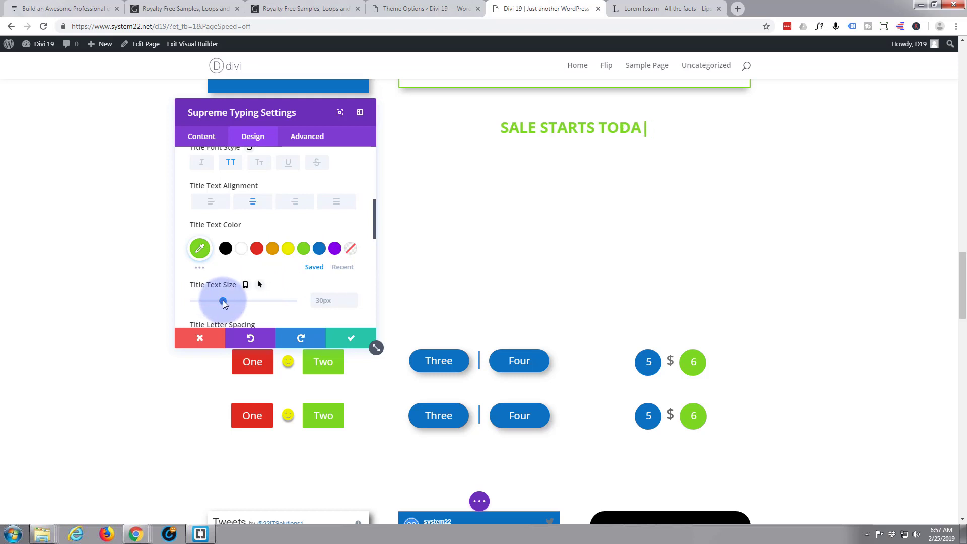
left_click_drag(222, 301, 236, 301)
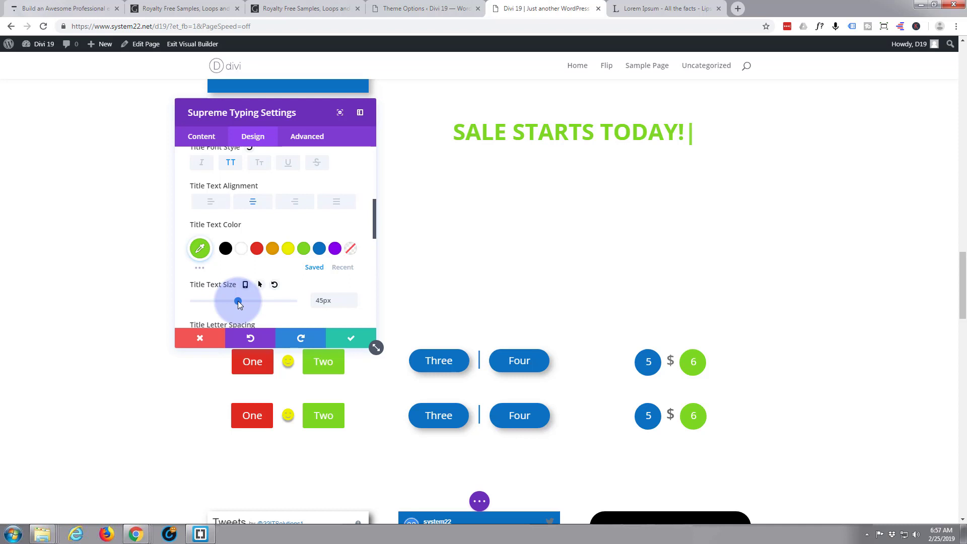
left_click_drag(239, 300, 233, 300)
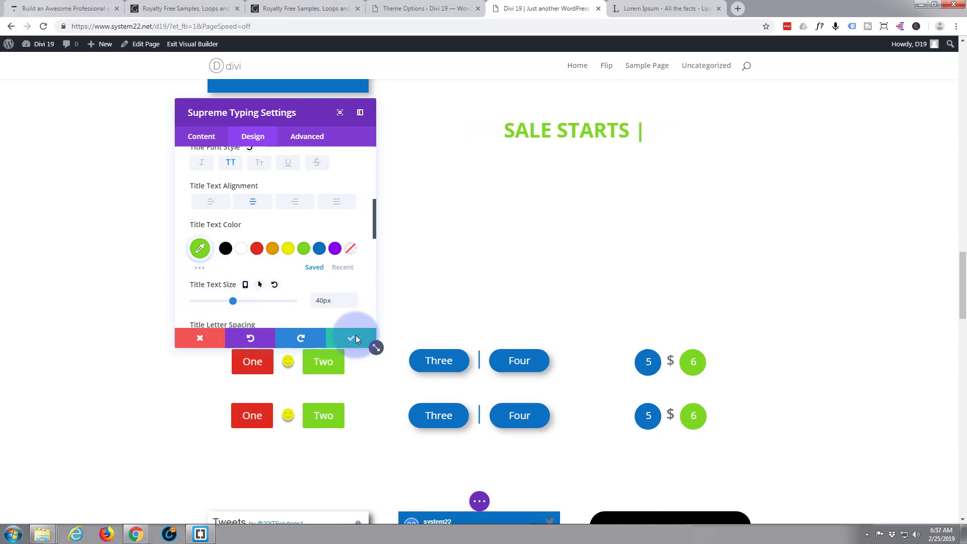
Save the headline settings and open the Insert Module list beneath the headline
left_click(351, 339)
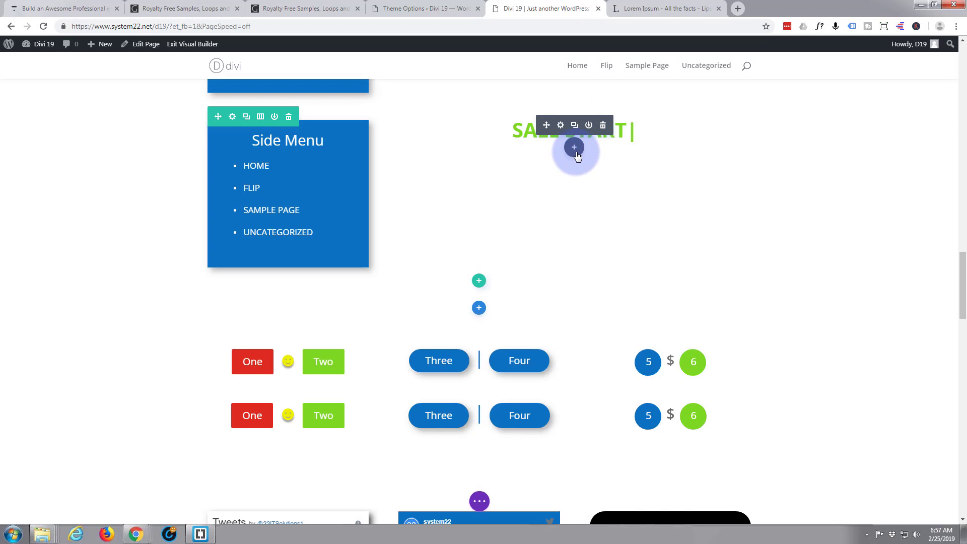
left_click(574, 147)
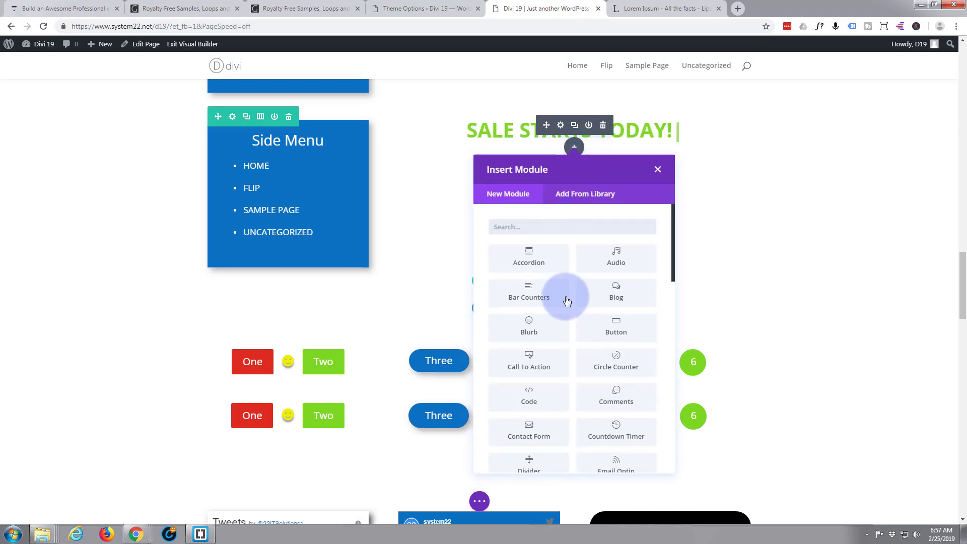
scroll("down", 3)
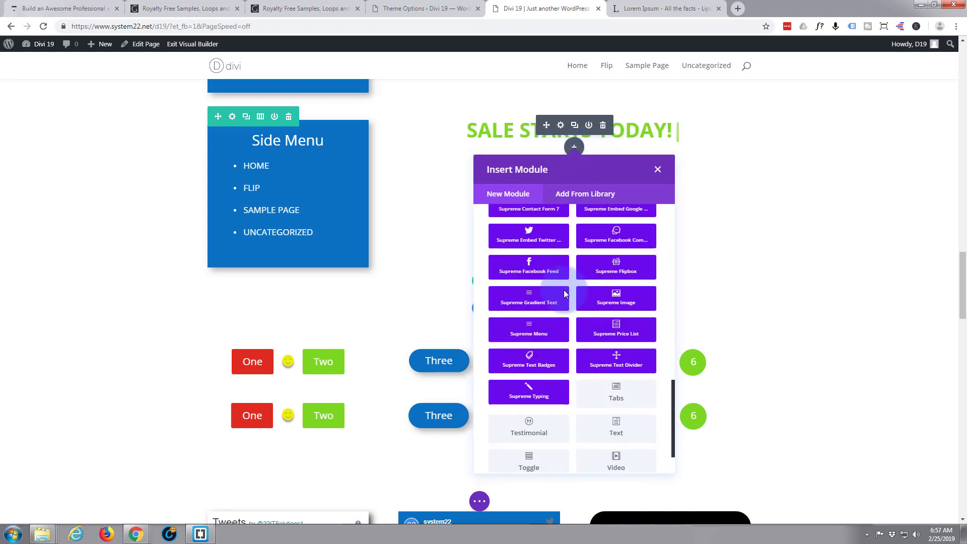
Insert a second Supreme Typing module, then switch to the Lorem Ipsum tab
left_click(656, 169)
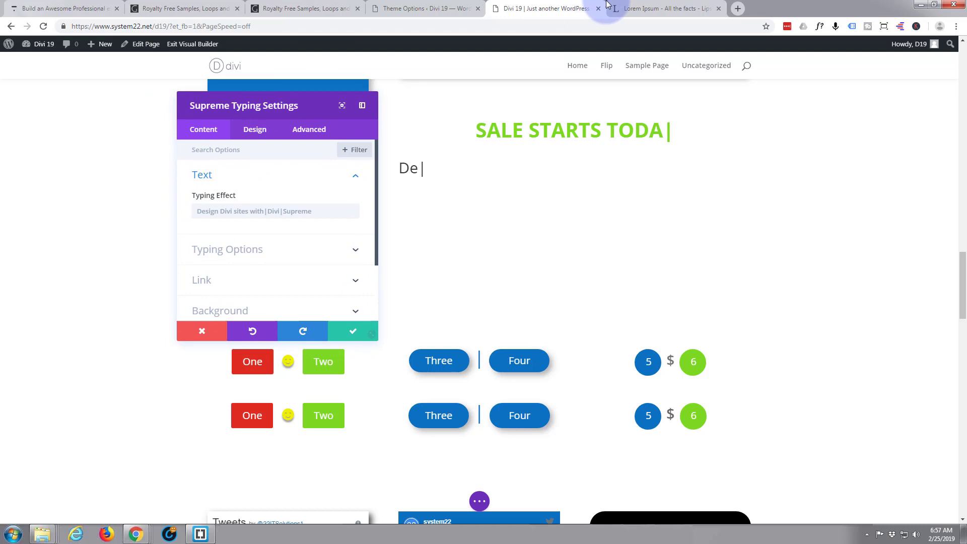
left_click(663, 8)
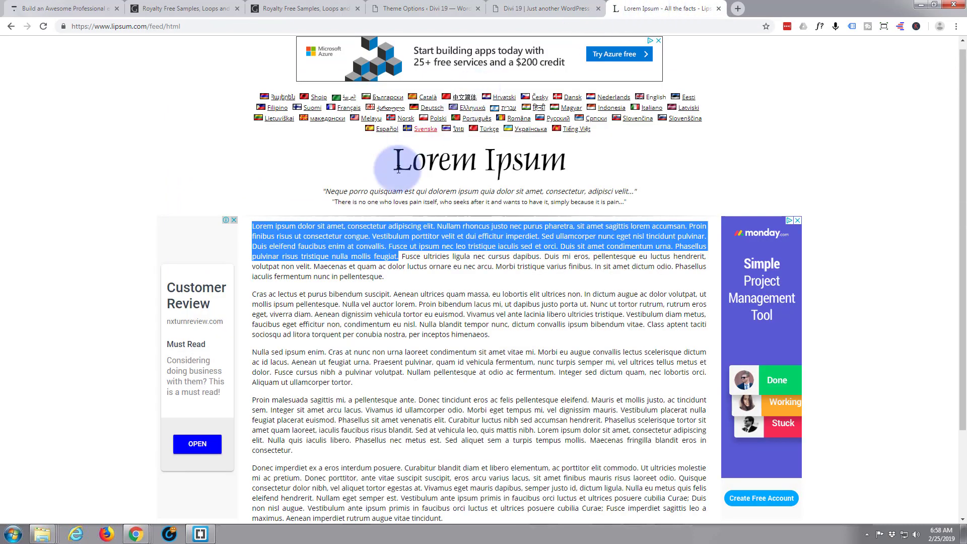
mouse_move(265, 228)
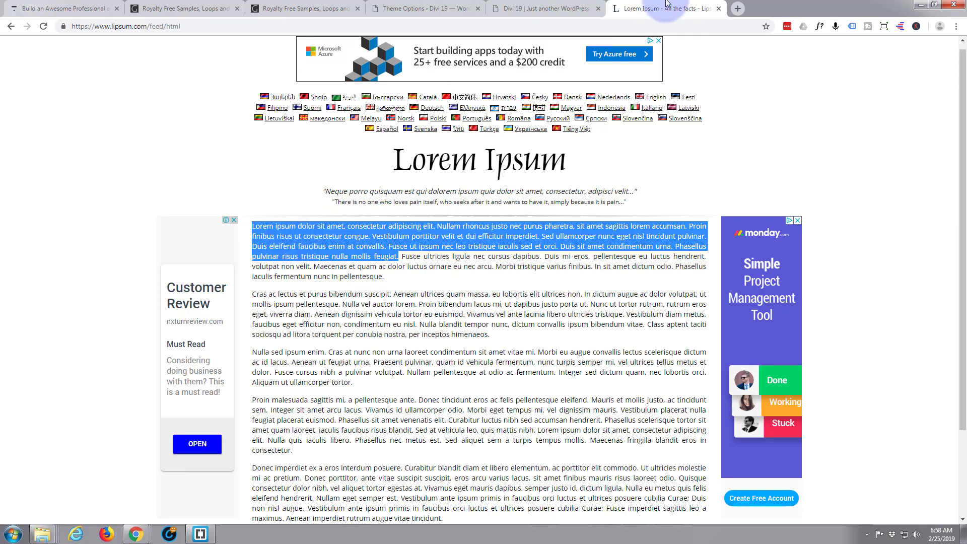
Copy the first Lorem Ipsum paragraph and paste it as the module's Typing Effect text
left_click(545, 8)
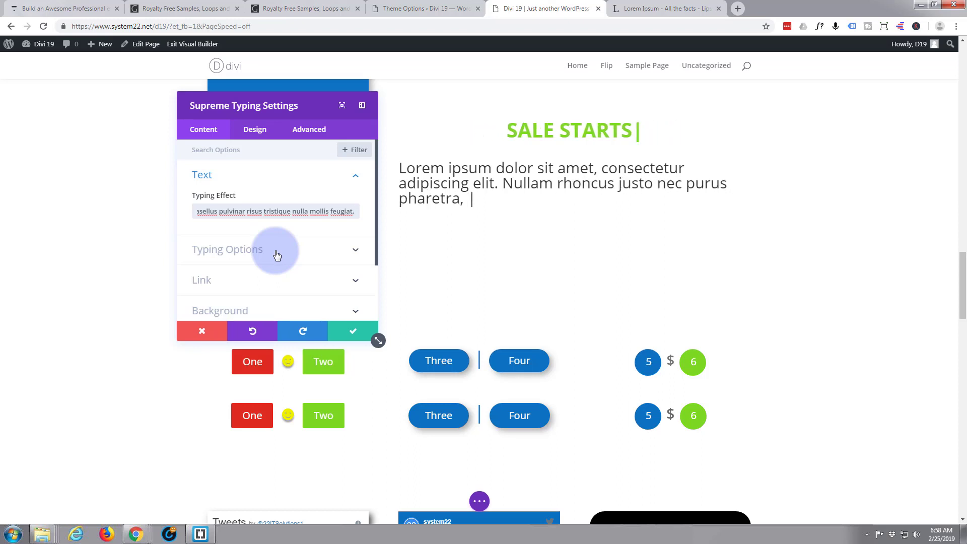
Set the paragraph's Typing Speed to 50ms in Typing Options
left_click(227, 249)
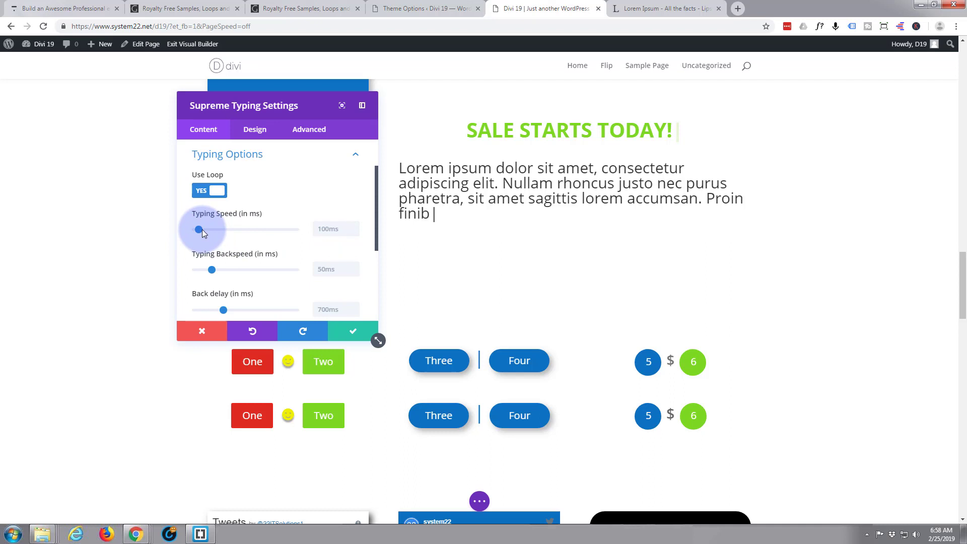
left_click_drag(198, 229, 206, 228)
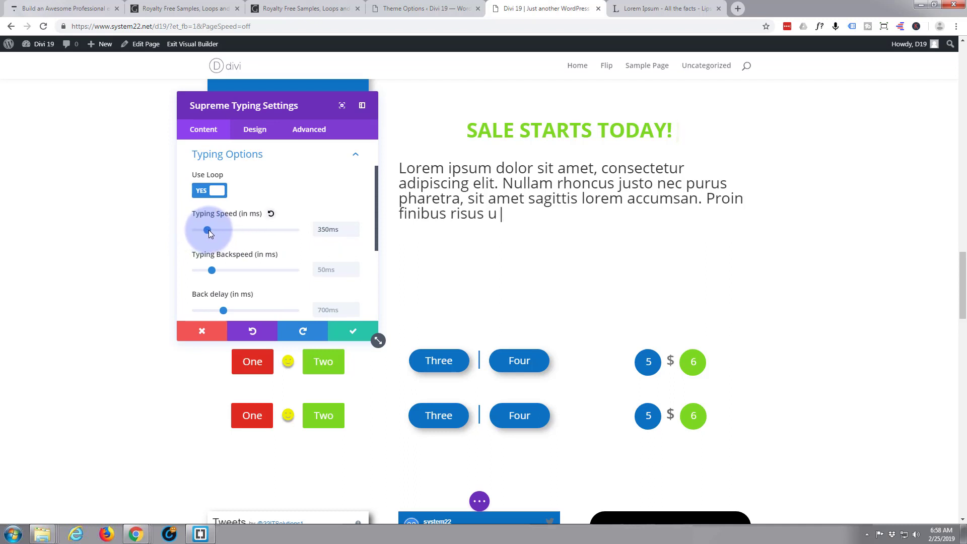
left_click_drag(206, 230, 212, 230)
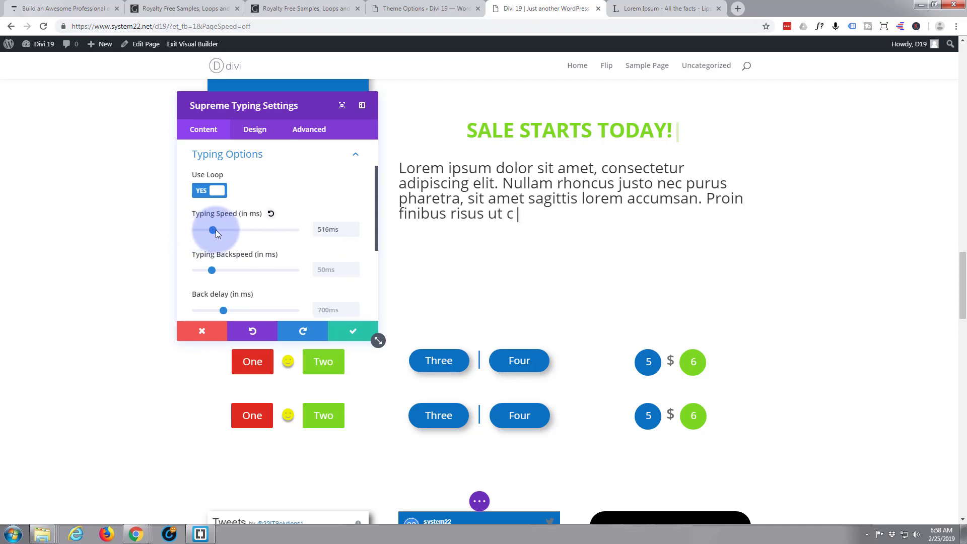
left_click_drag(212, 230, 216, 230)
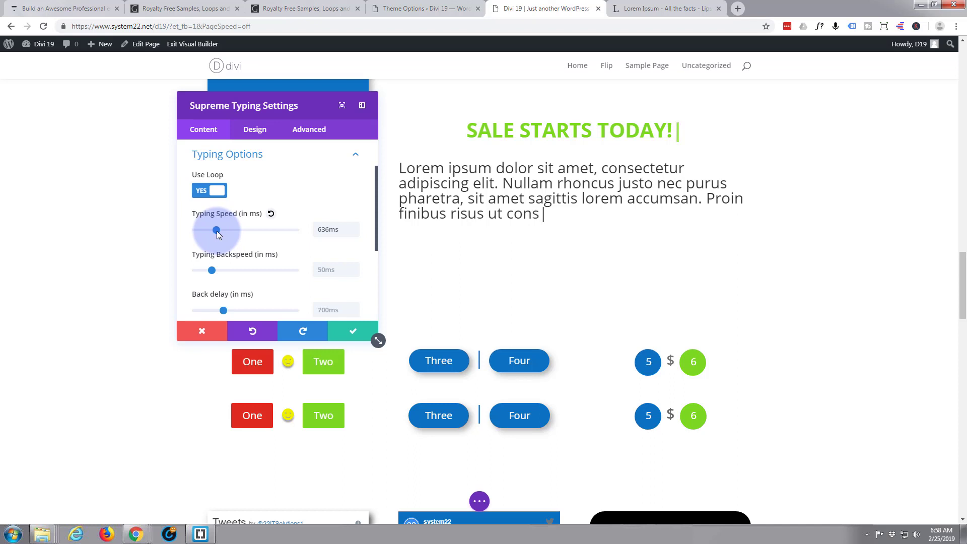
left_click_drag(215, 230, 197, 230)
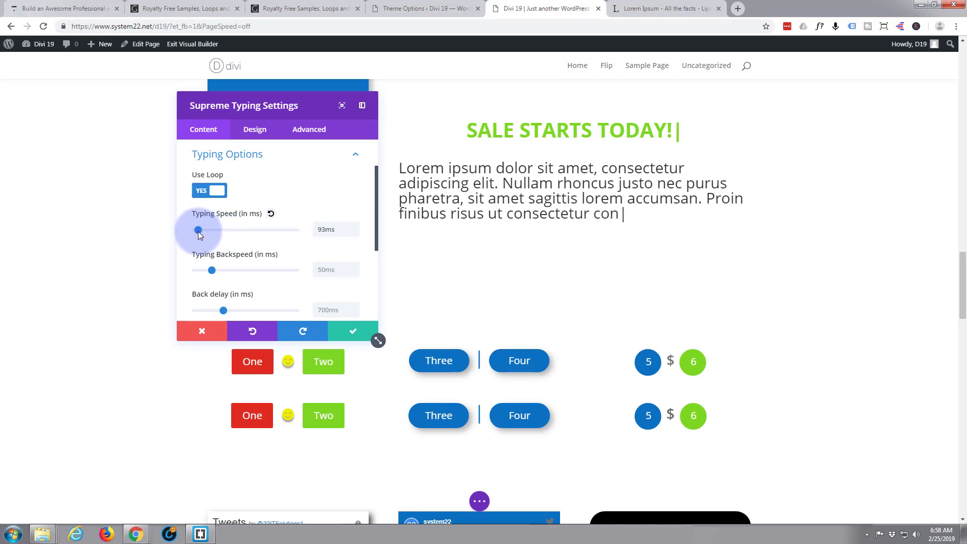
left_click_drag(204, 230, 195, 229)
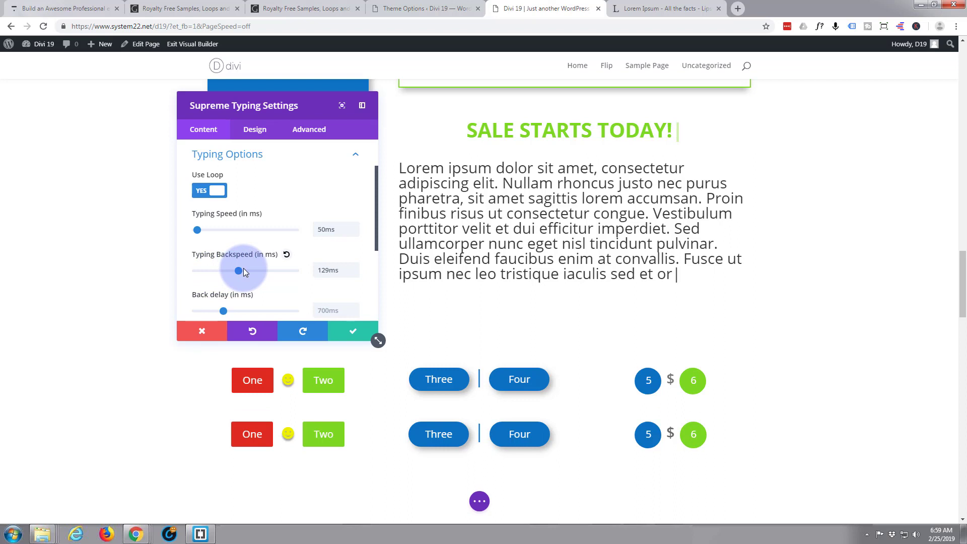
Tune the Typing Backspeed slider to around 8ms
left_click_drag(237, 270, 254, 270)
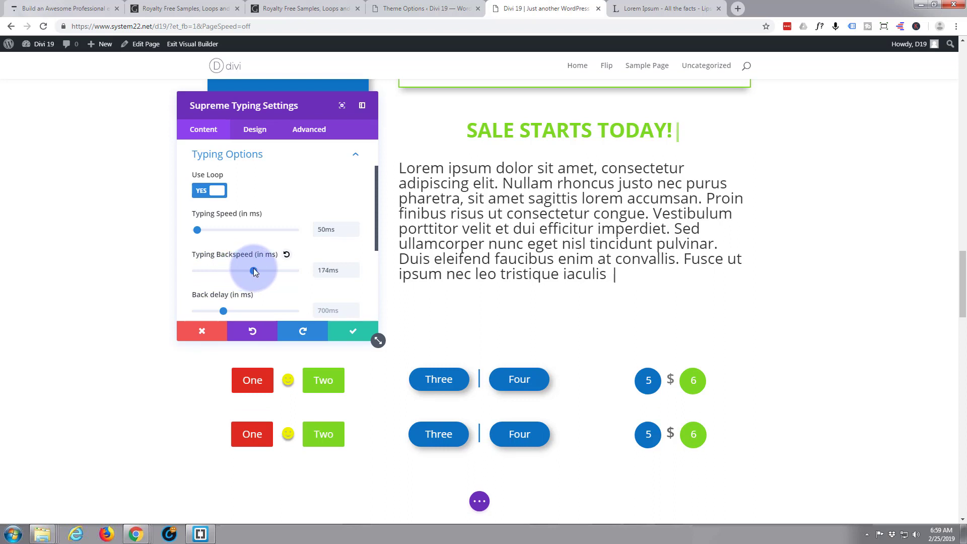
left_click_drag(253, 270, 196, 270)
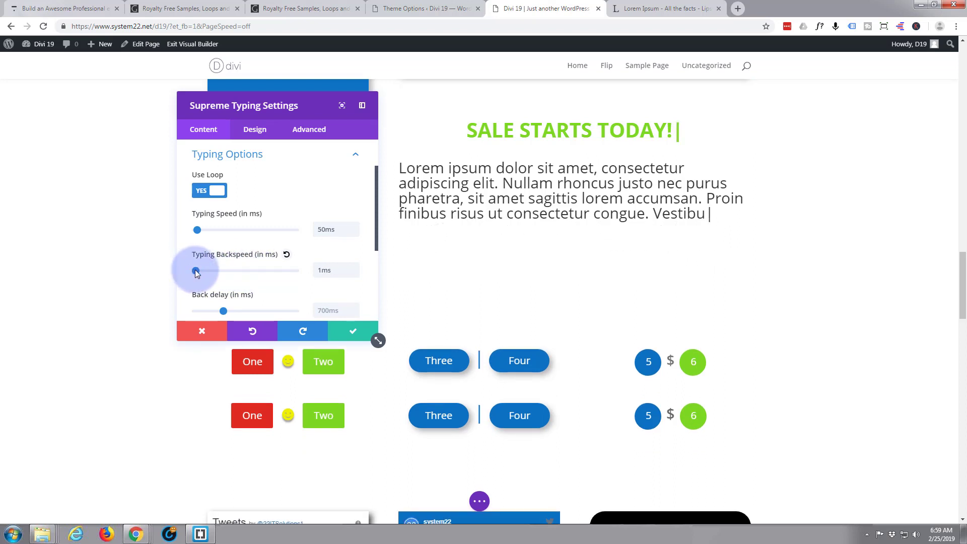
left_click_drag(197, 270, 201, 270)
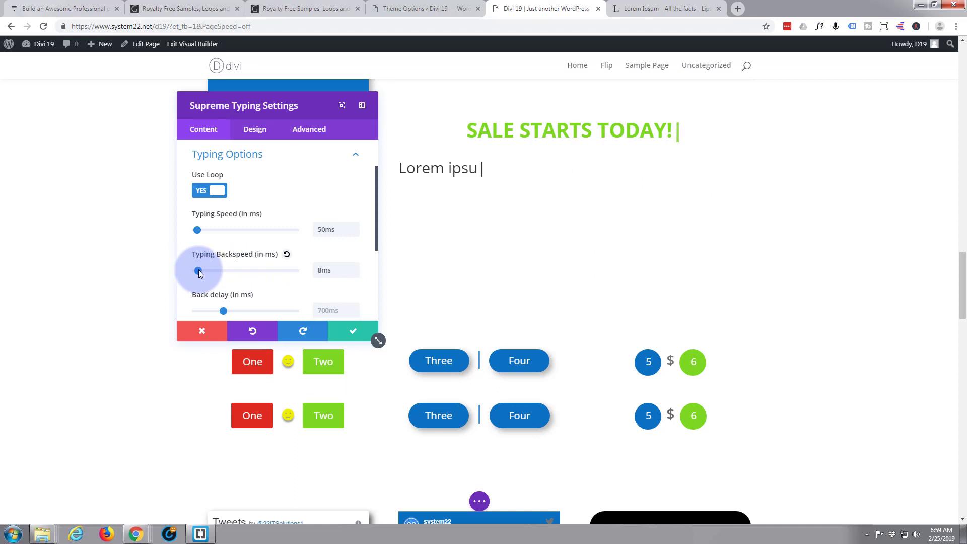
left_click_drag(197, 270, 200, 269)
type("3000")
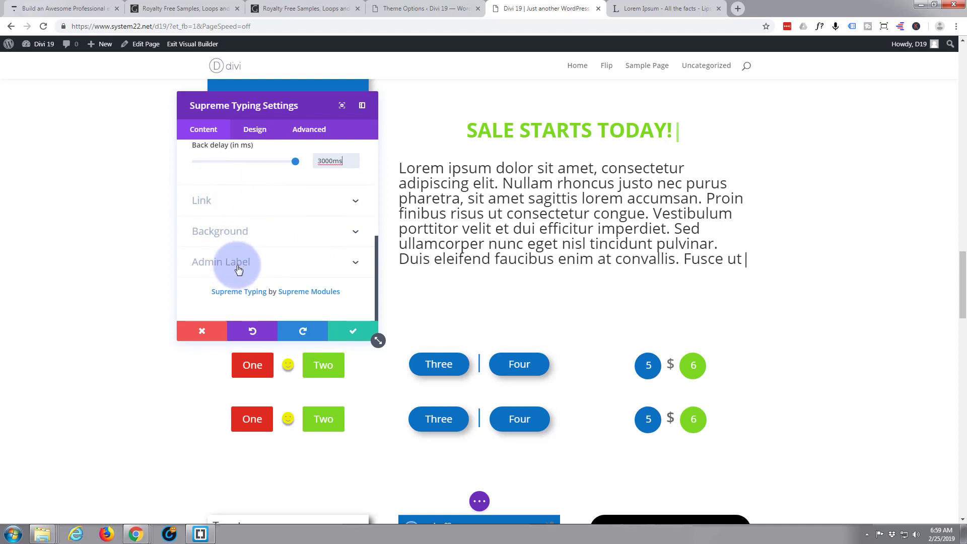
Set the Lorem paragraph's title text to 16px size and 1.5em line height, then save
left_click(254, 129)
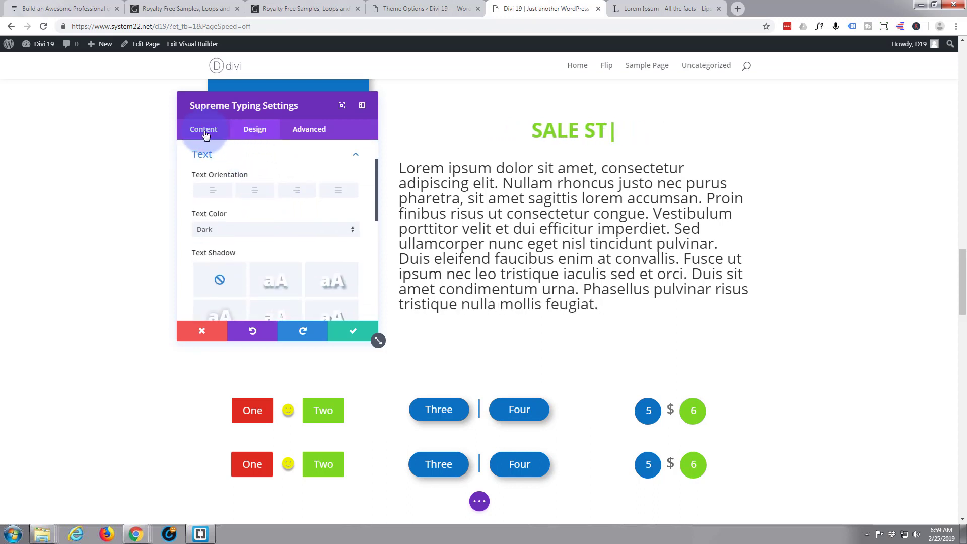
left_click(253, 130)
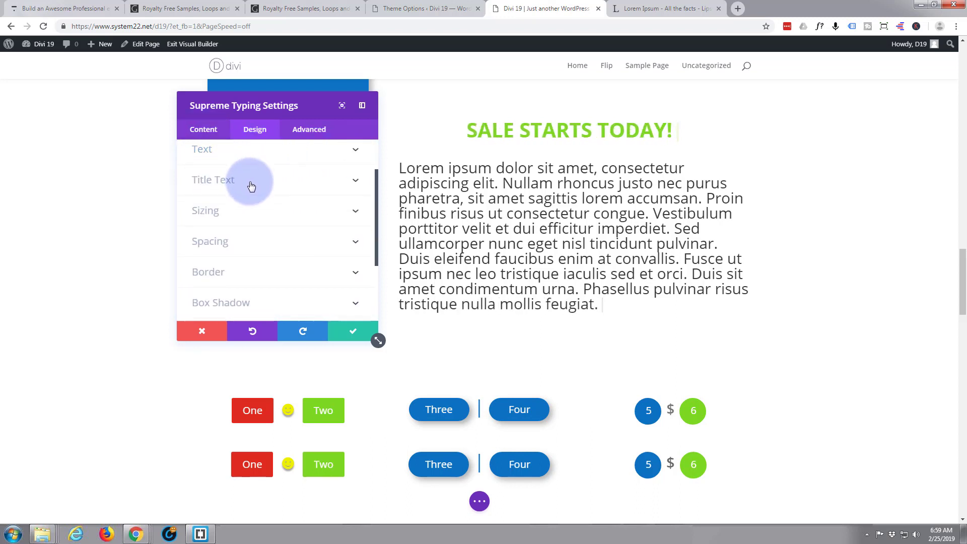
left_click(212, 179)
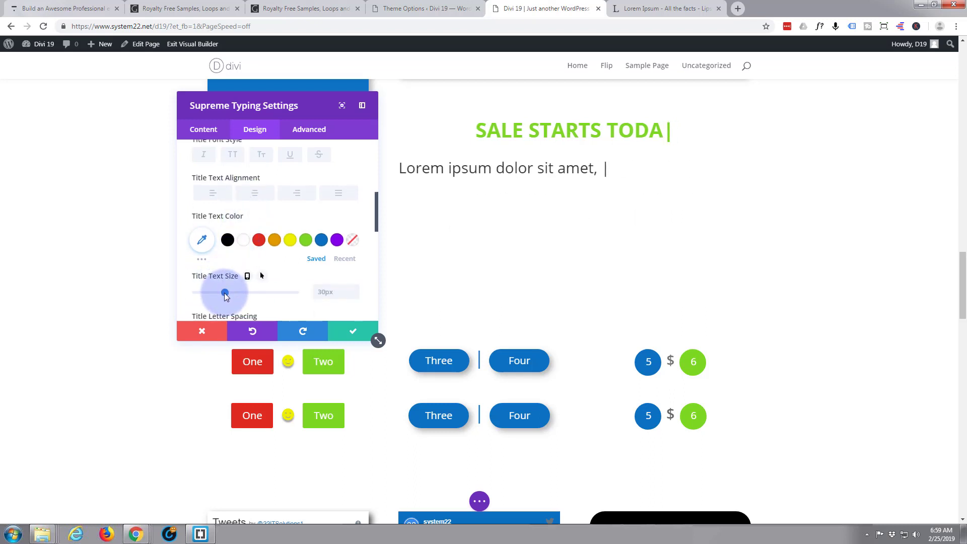
left_click_drag(225, 291, 209, 291)
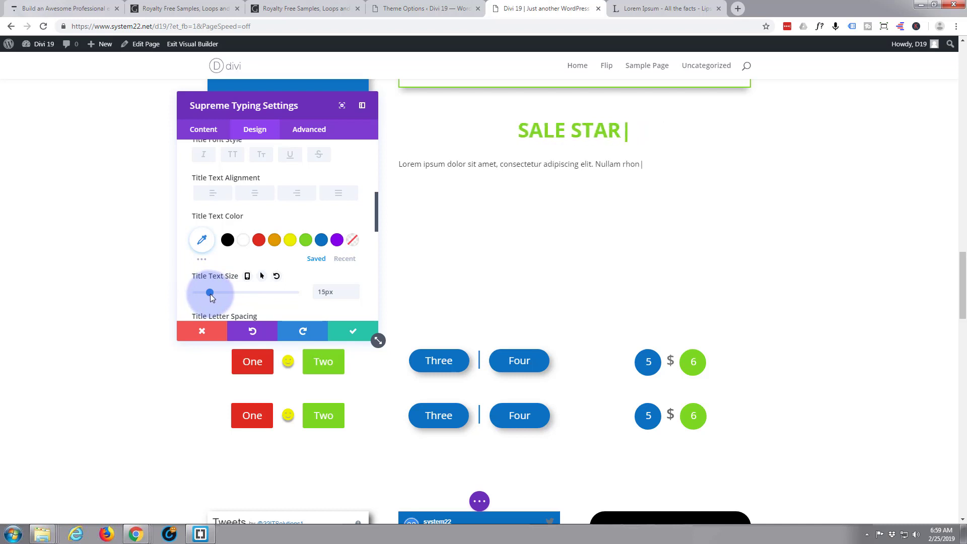
left_click_drag(211, 292, 212, 292)
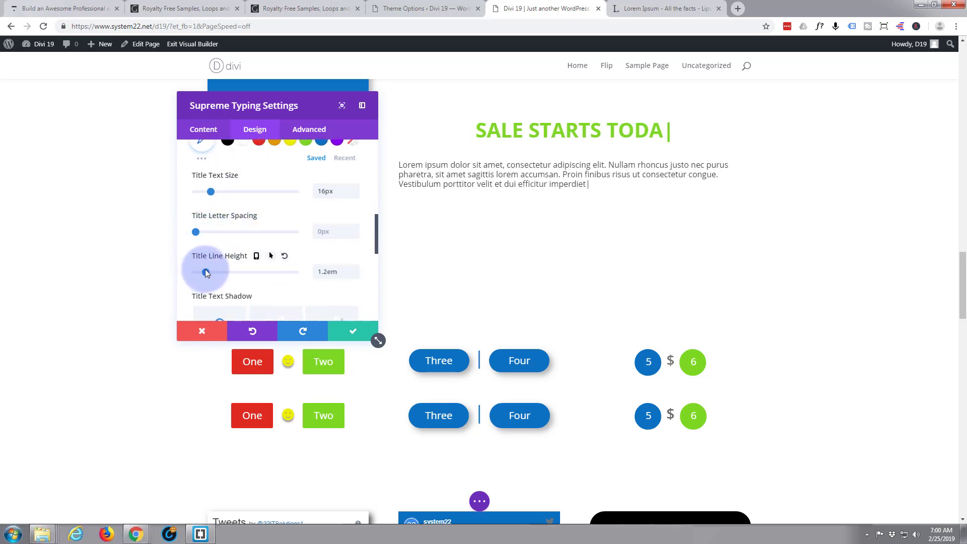
left_click_drag(206, 272, 216, 273)
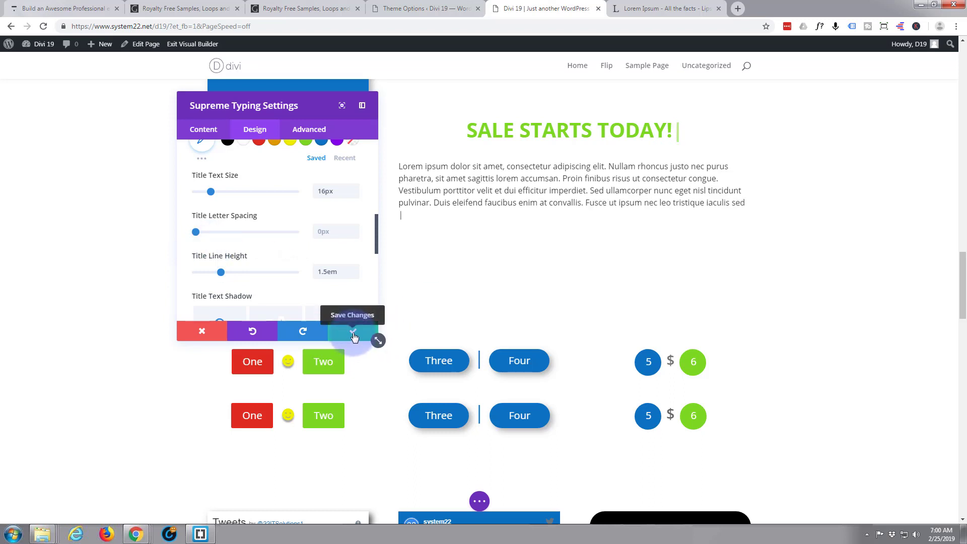
left_click(353, 331)
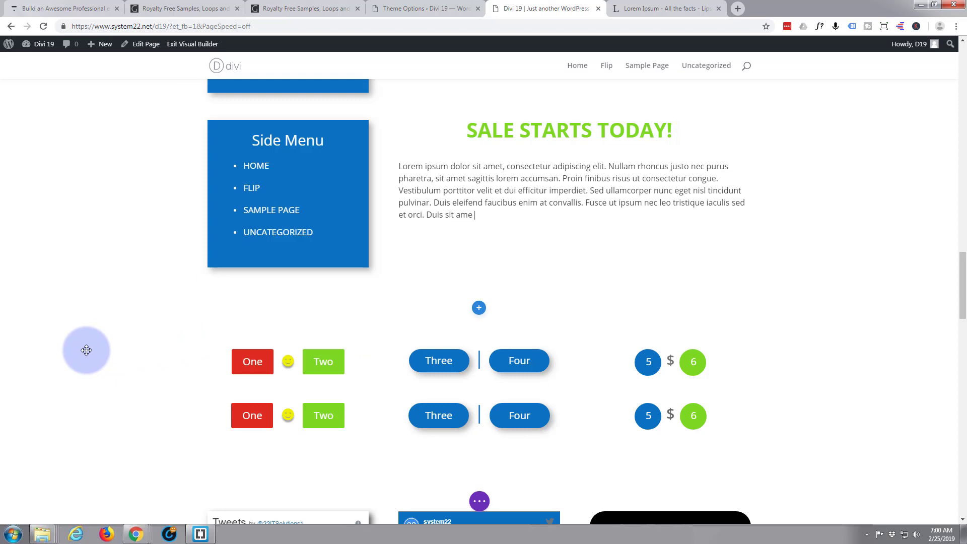
Scroll down to the Lorem paragraph module and open its Design settings
scroll("down", 3)
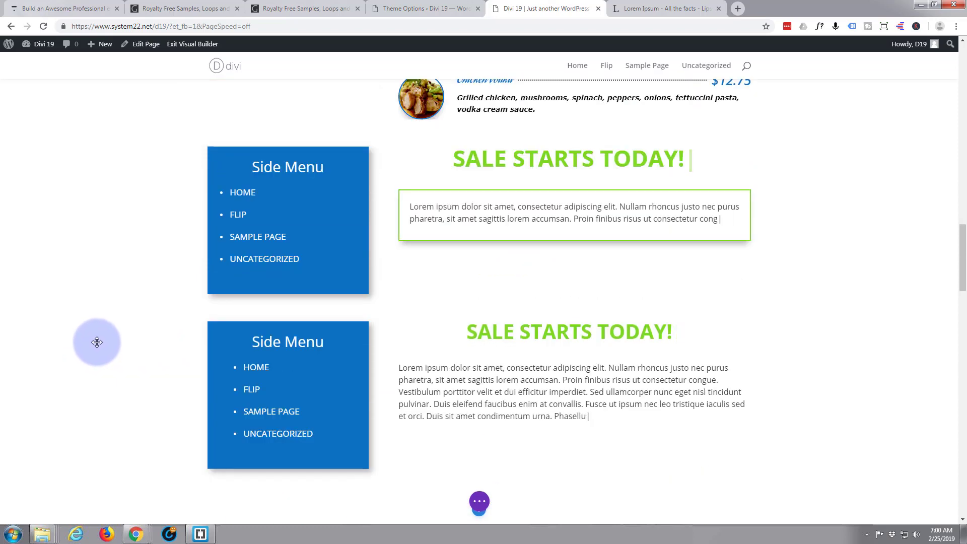
scroll("down", 3)
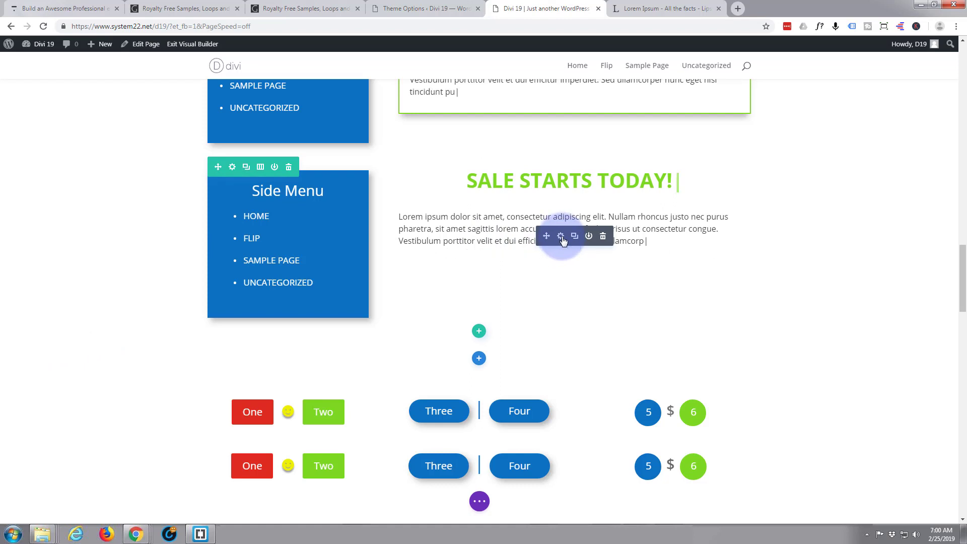
left_click(561, 236)
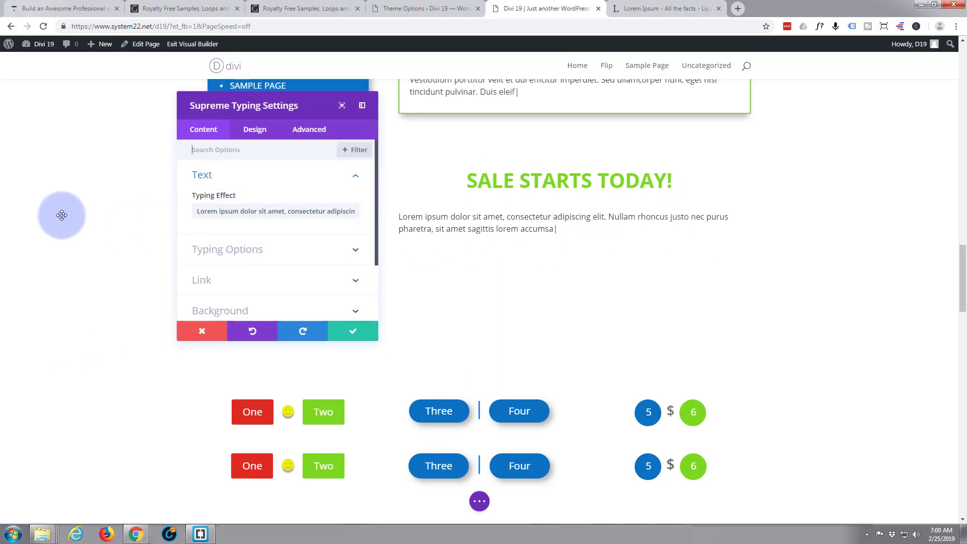
scroll("down", 3)
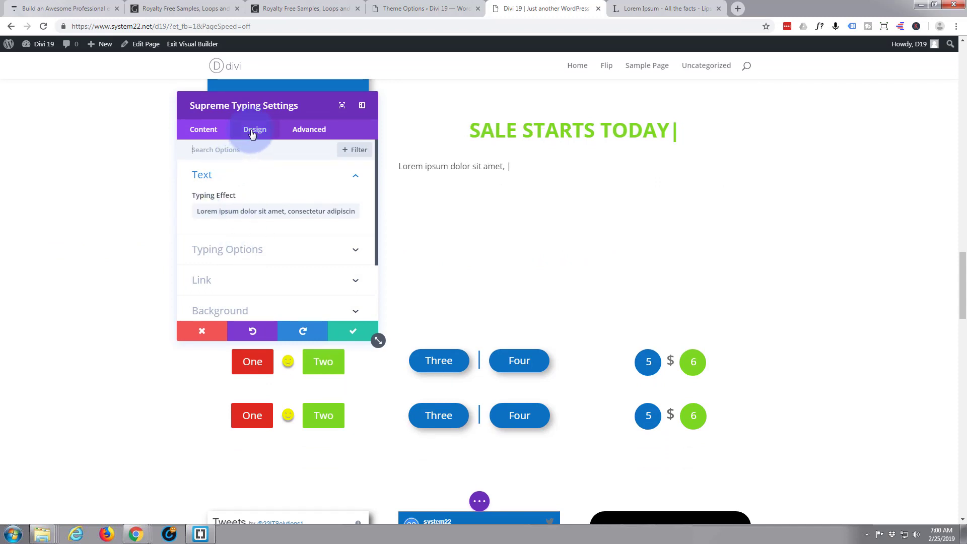
left_click(254, 129)
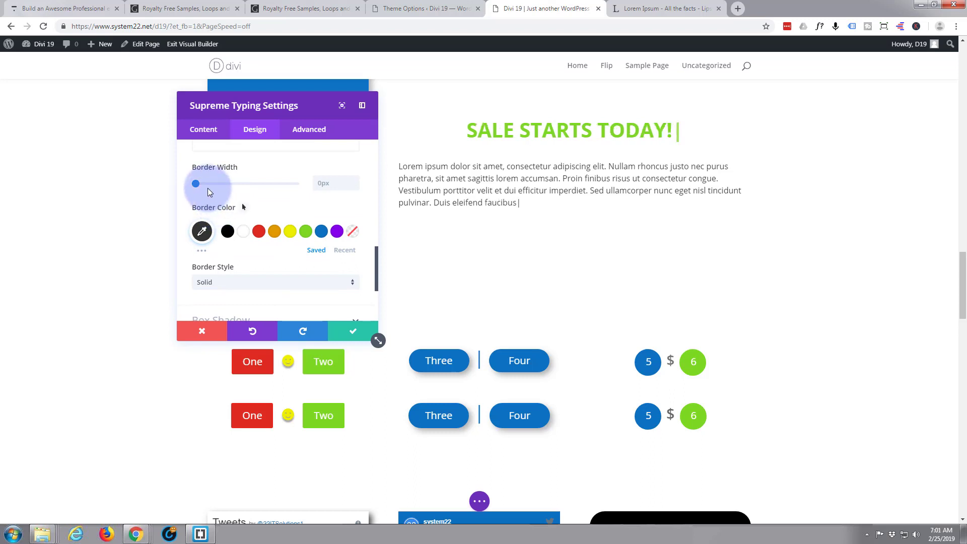
Give the paragraph box a 2px green border and reveal the Box Shadow options
left_click_drag(195, 183, 200, 183)
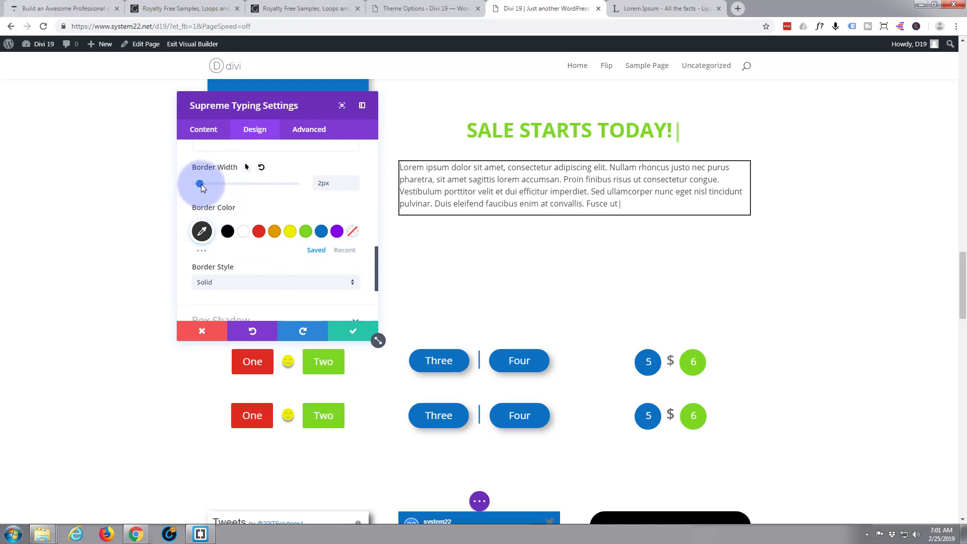
type("ipsum nec leo tristique iaculis sed")
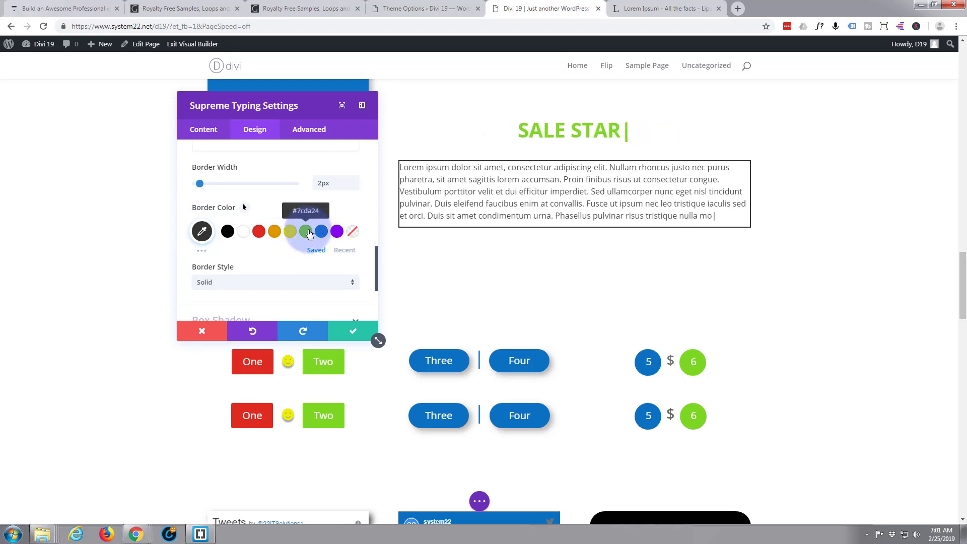
left_click(290, 231)
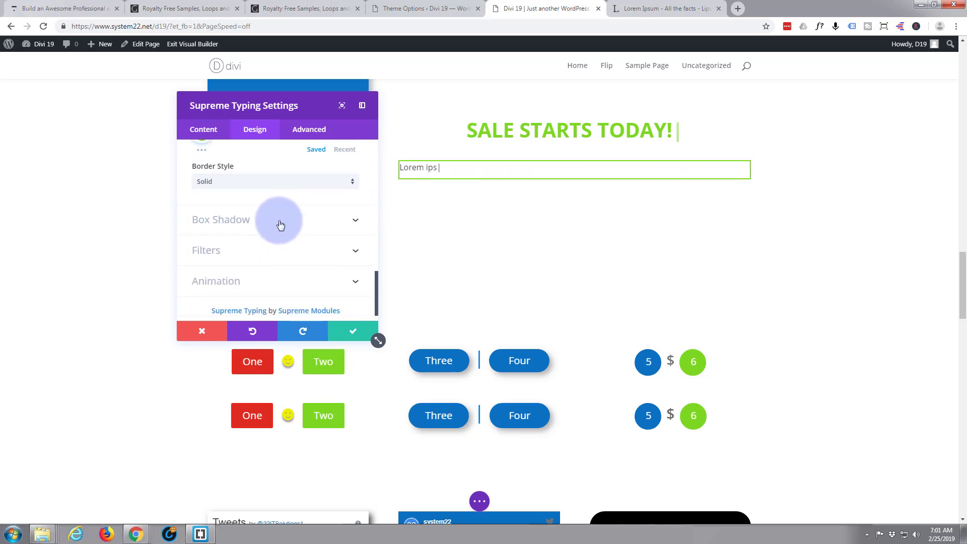
left_click(220, 220)
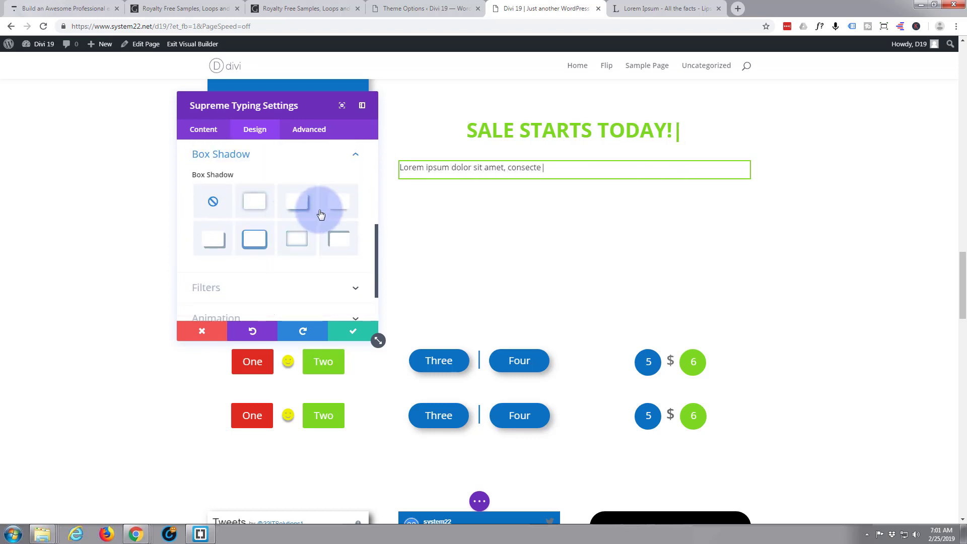
Apply a drop shadow preset with 20px padding to the paragraph box and save
left_click(253, 200)
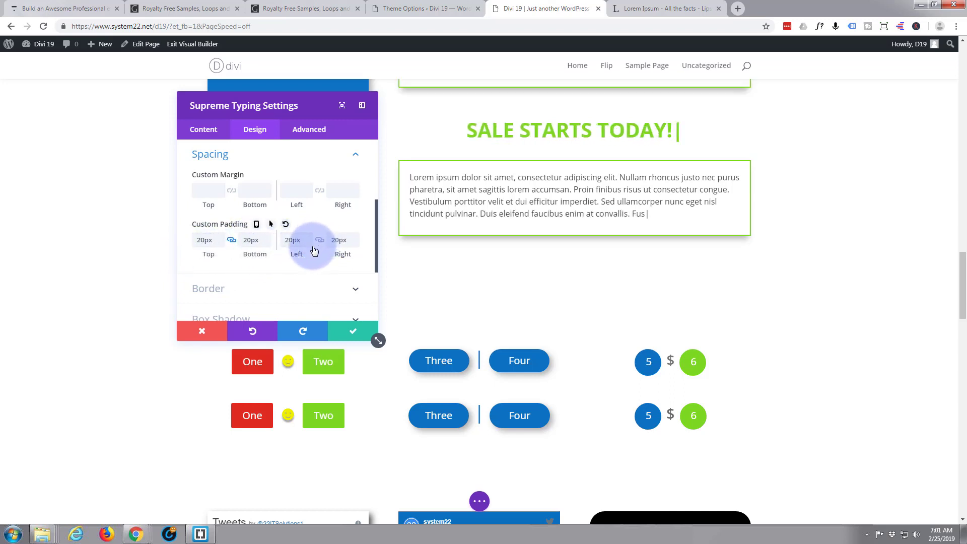
type("Fusce ut ipsum nec leo tristique iaculis sed et orci. Dui")
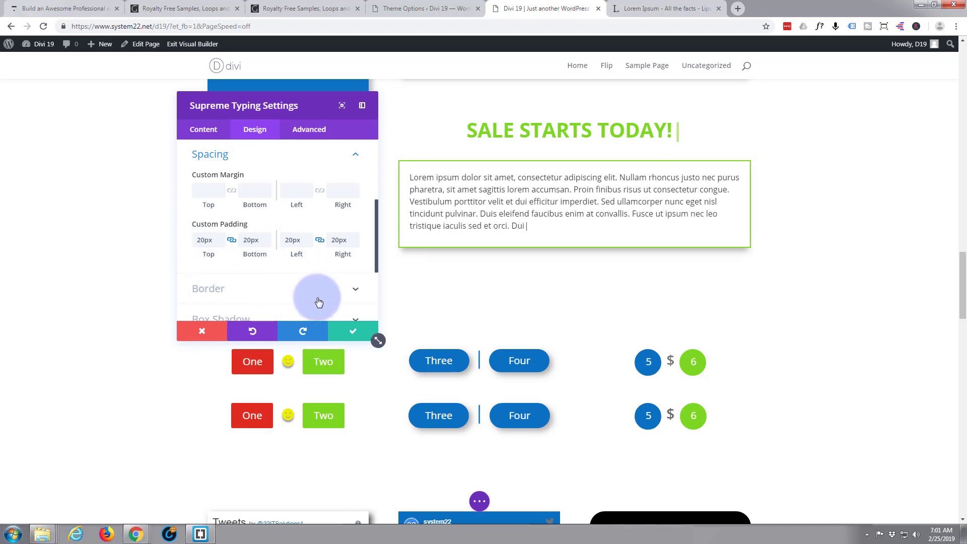
left_click(352, 331)
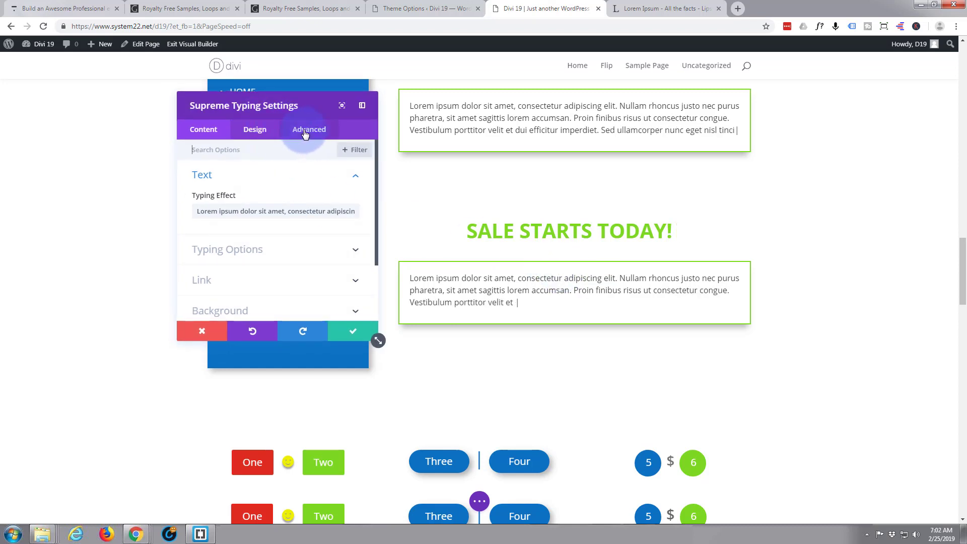
Add 'min-height:200px;' as Main Element custom CSS on the Advanced tab and save
left_click(308, 130)
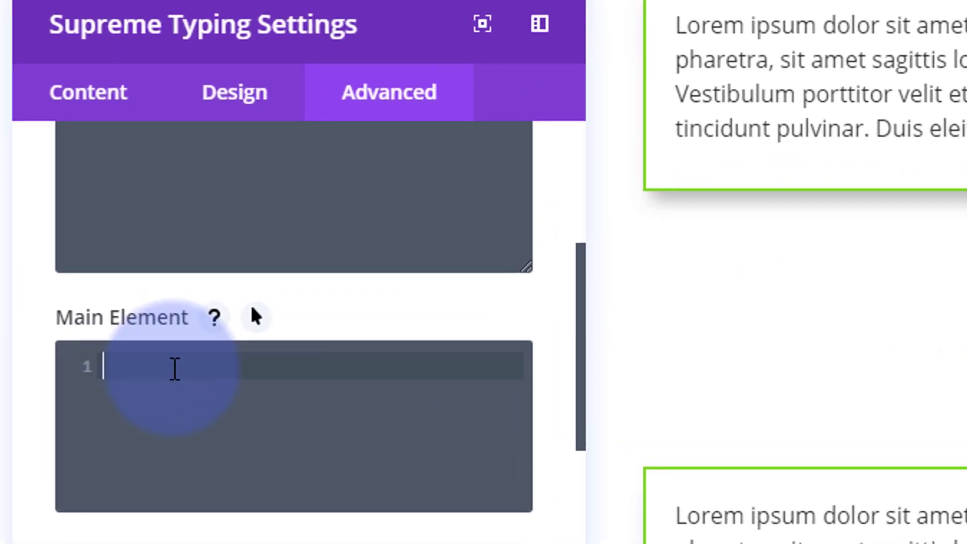
type("min-h")
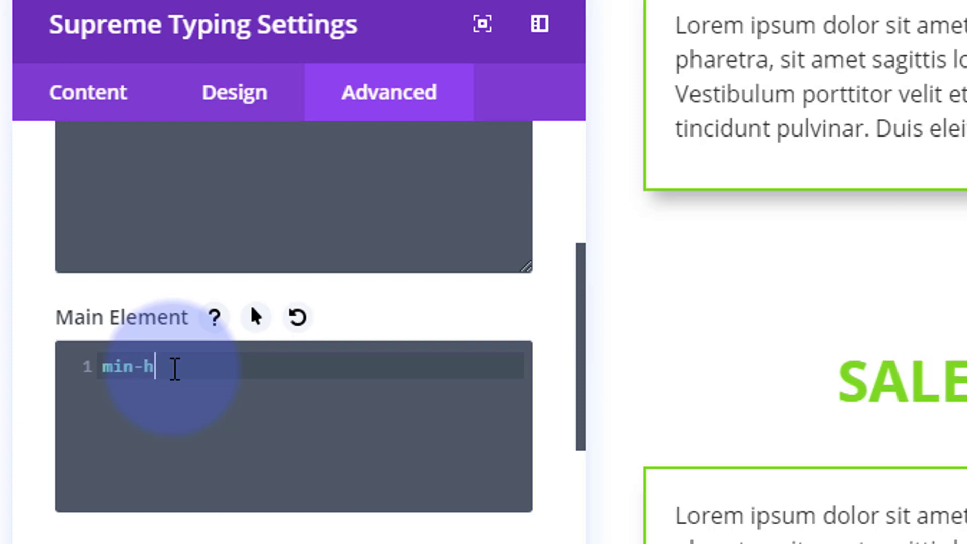
type("eight")
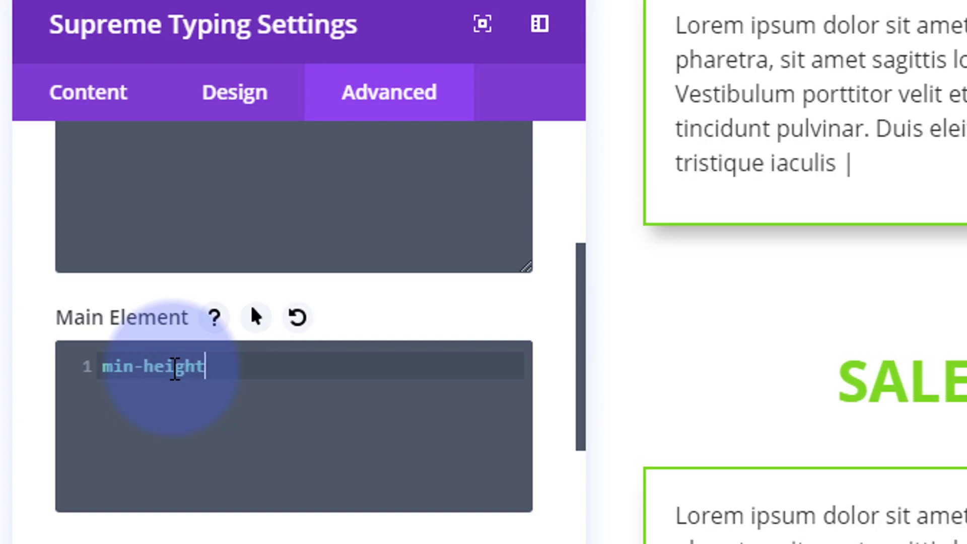
type(":")
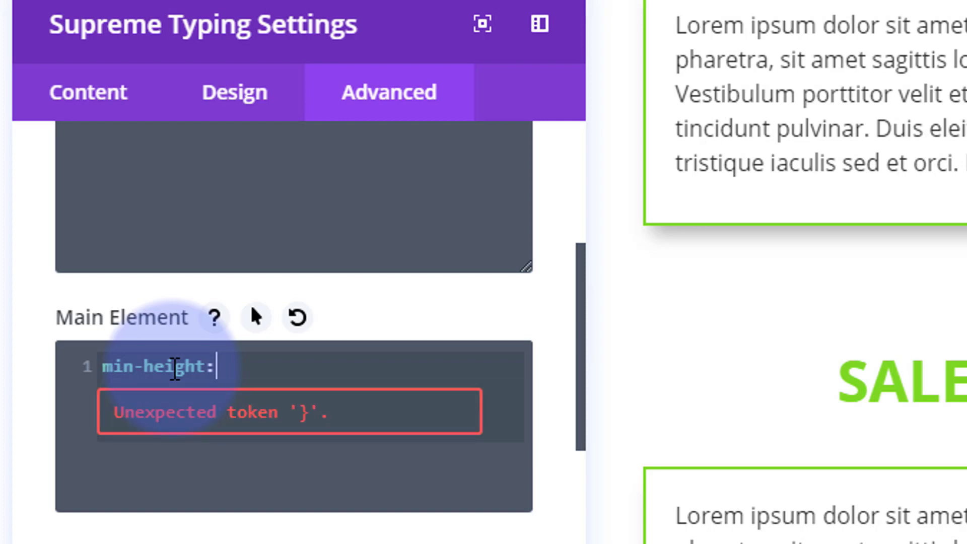
type("200px")
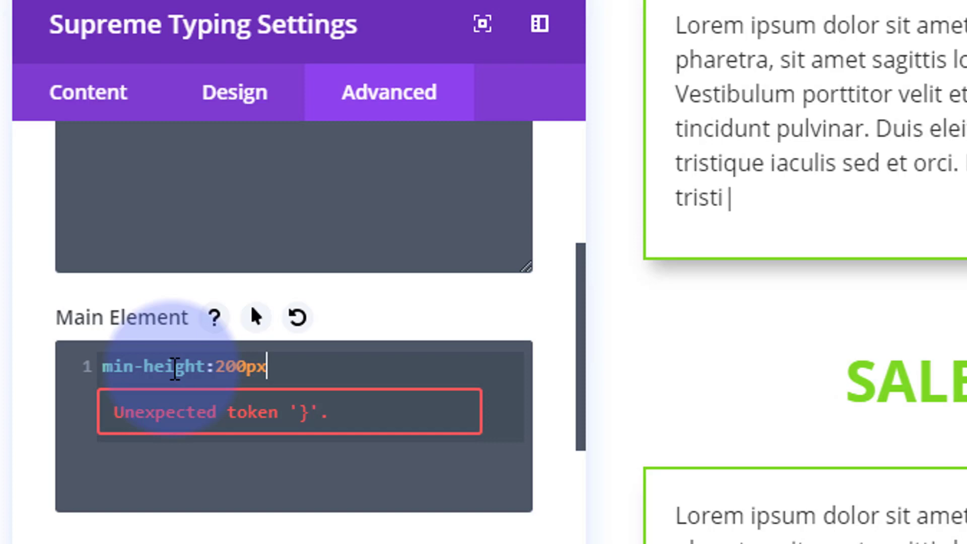
type(";")
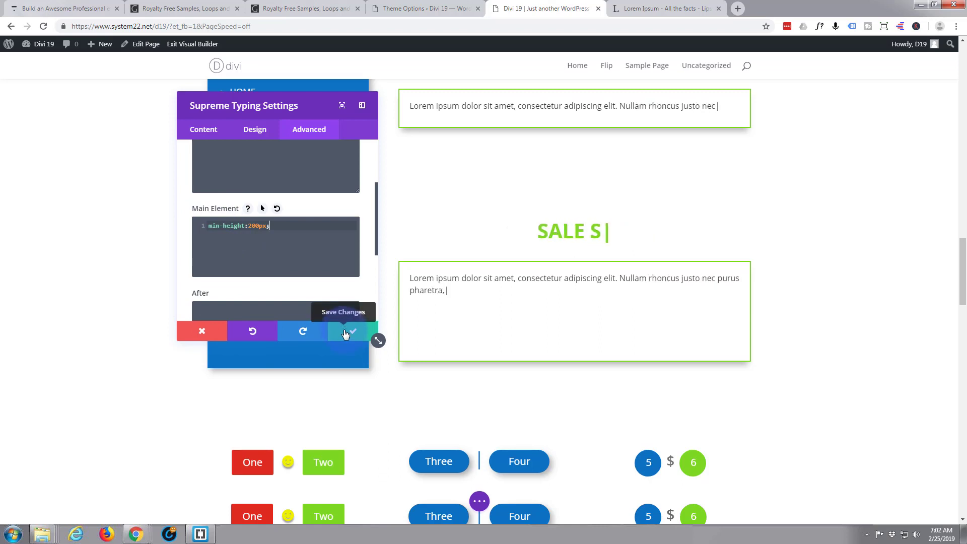
type("ARTS TODAY!")
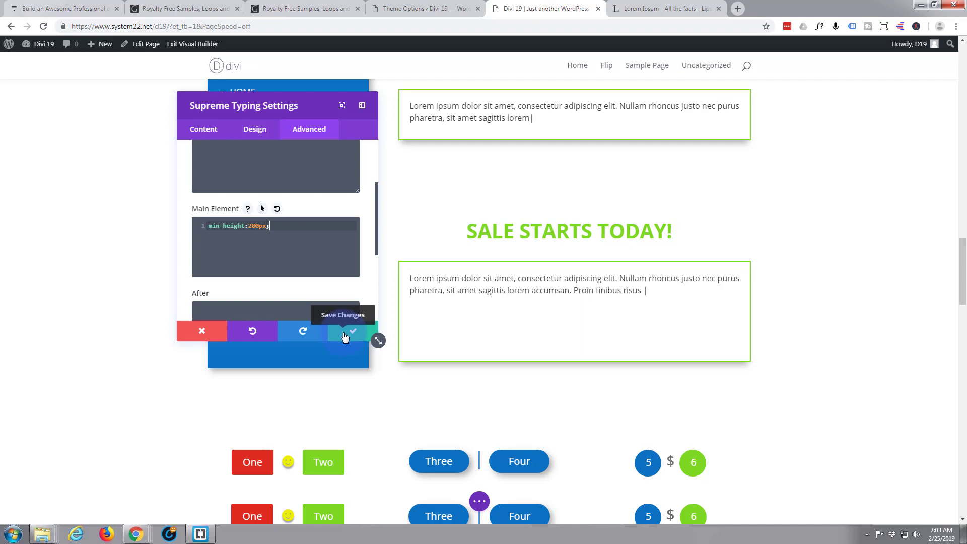
left_click(352, 331)
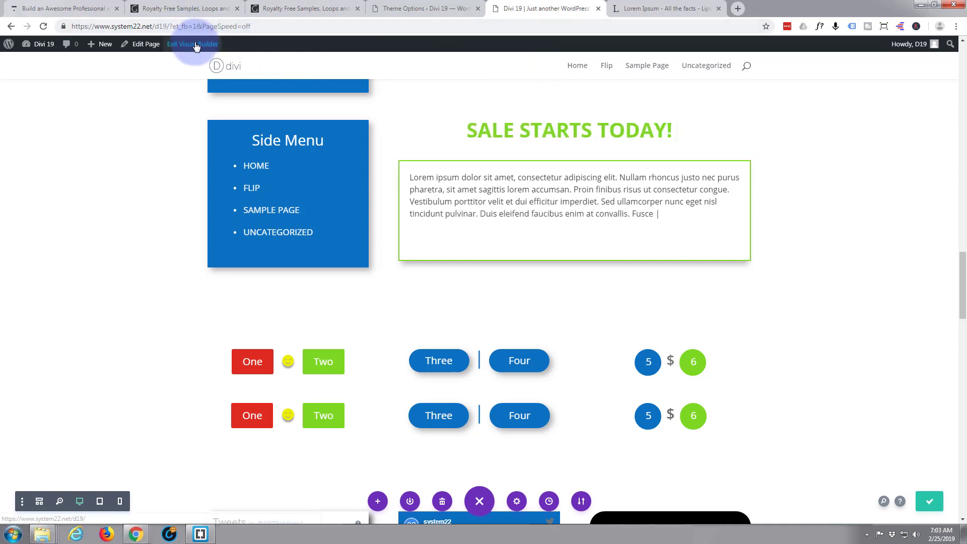
Exit the Visual Builder and watch the Lorem paragraph type on the live page
type("ut ipsum nec leo tristique i")
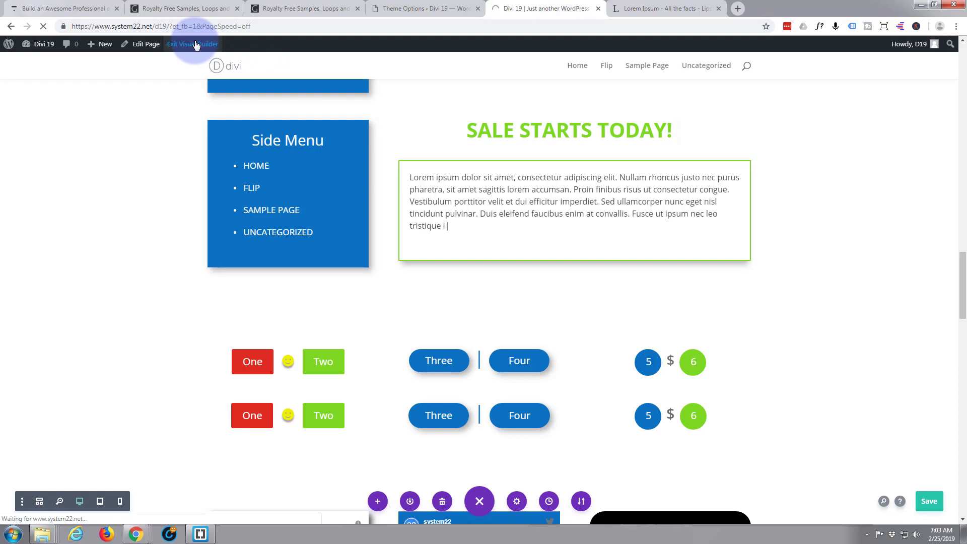
left_click(192, 44)
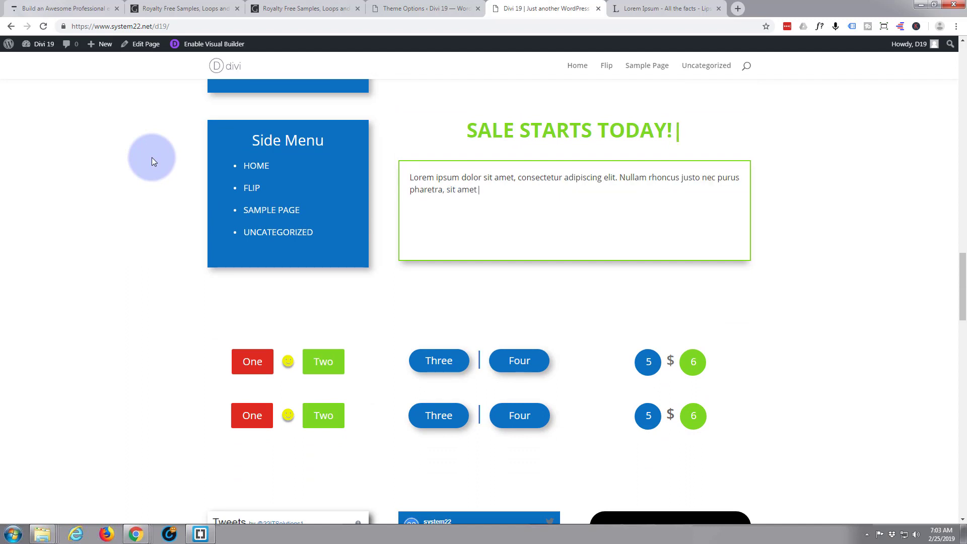
type("sagittis lorem accumsan. Proin finibus risus ut consectetur congue.")
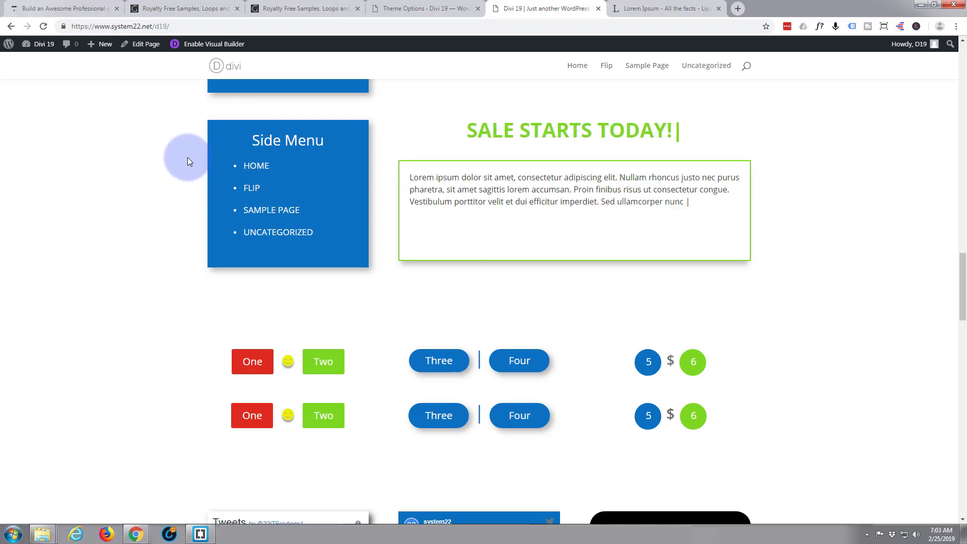
type("eget nisl tincidunt pulvina")
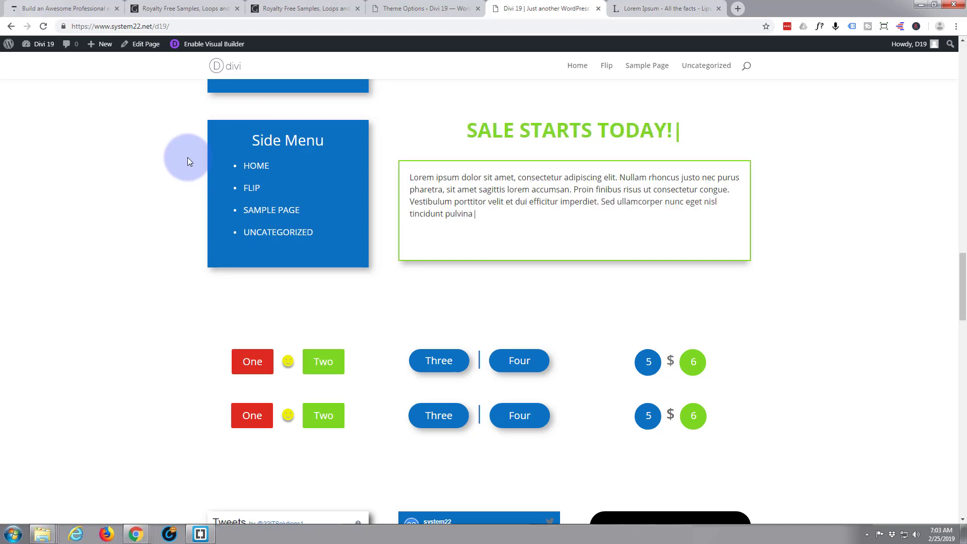